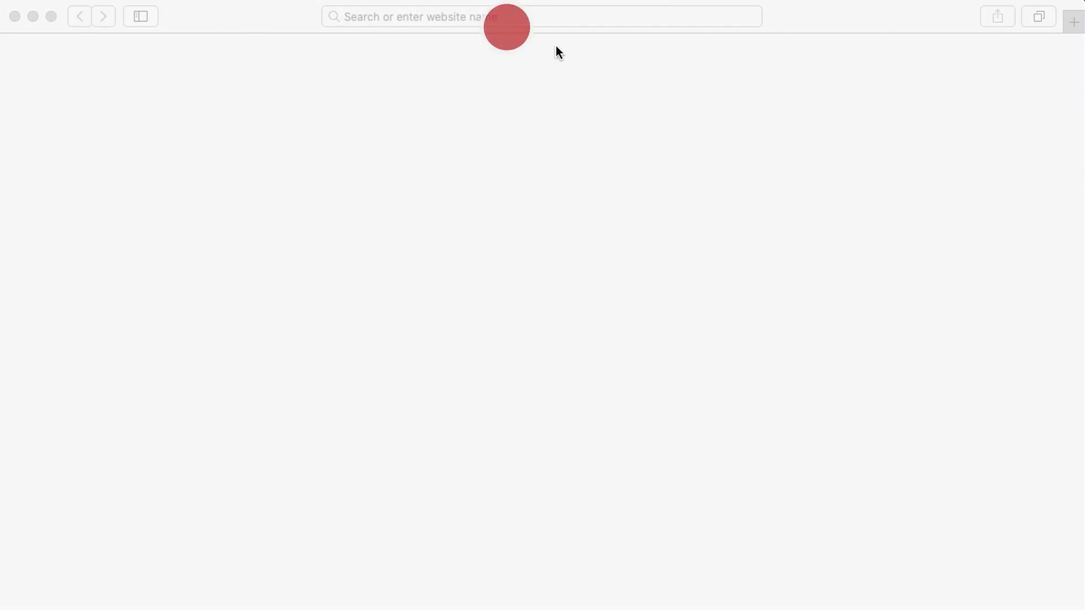
Go to usa.canon.com Support and find the EOS R5 product support page
{"action": "type", "text": "usa.canon.com"}
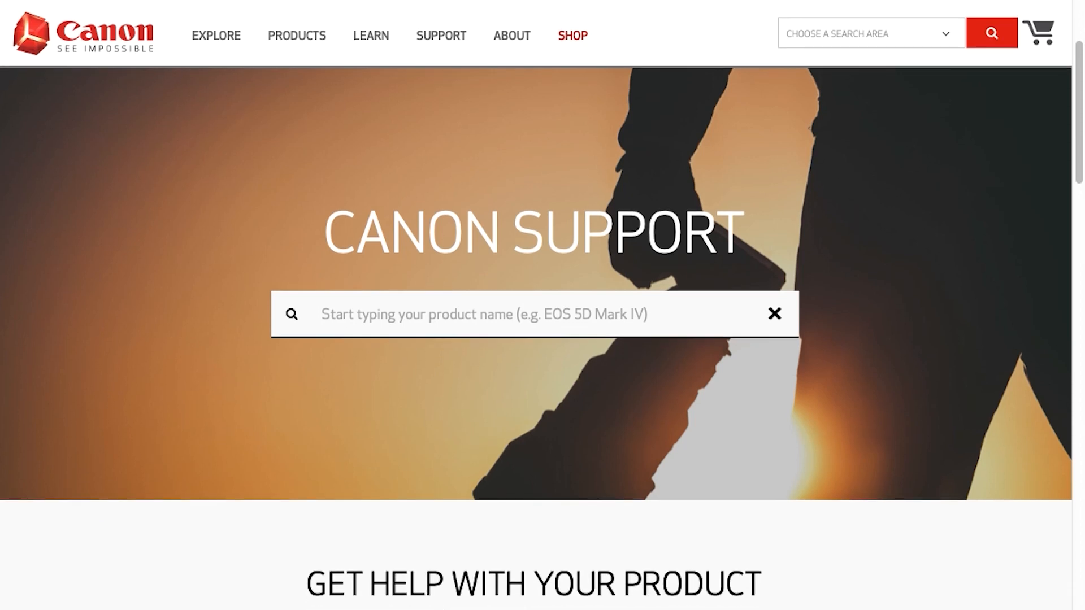
{"action": "mouse_move", "coordinate": [564, 359]}
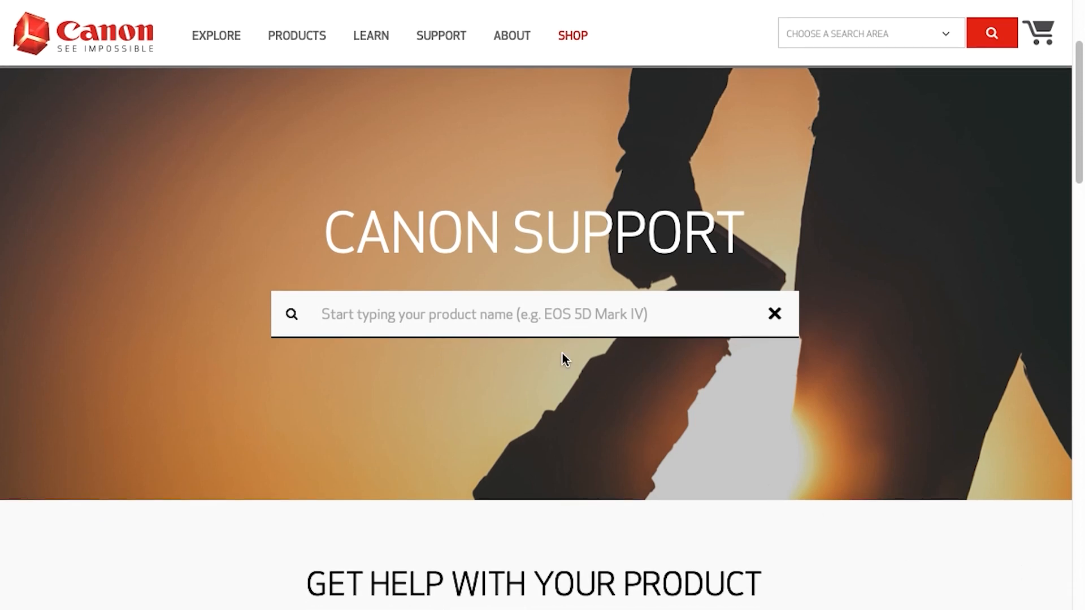
{"action": "left_click", "coordinate": [533, 313]}
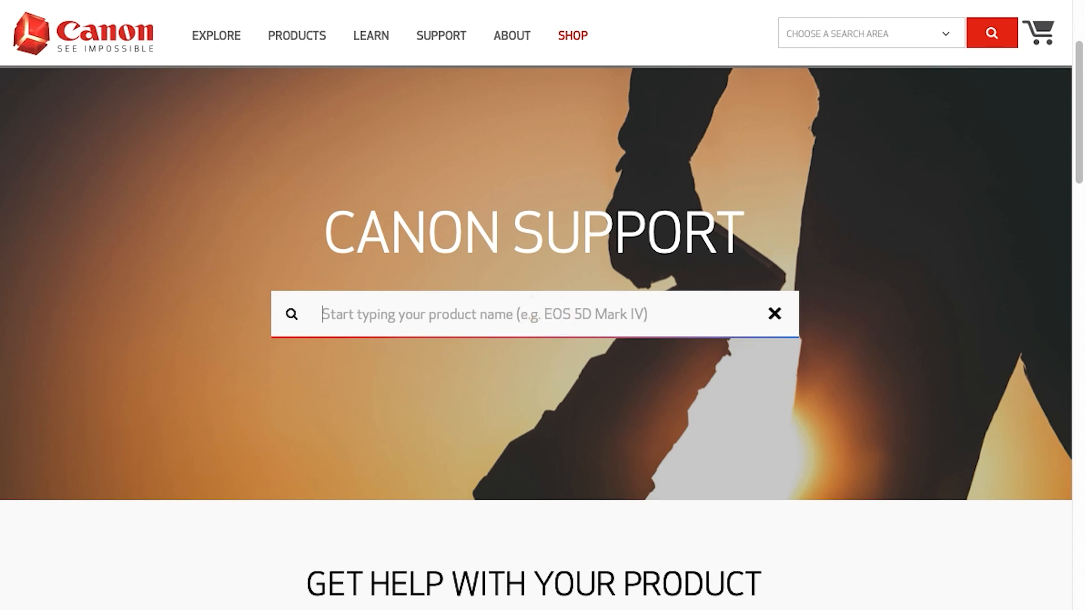
{"action": "type", "text": "EOS R5"}
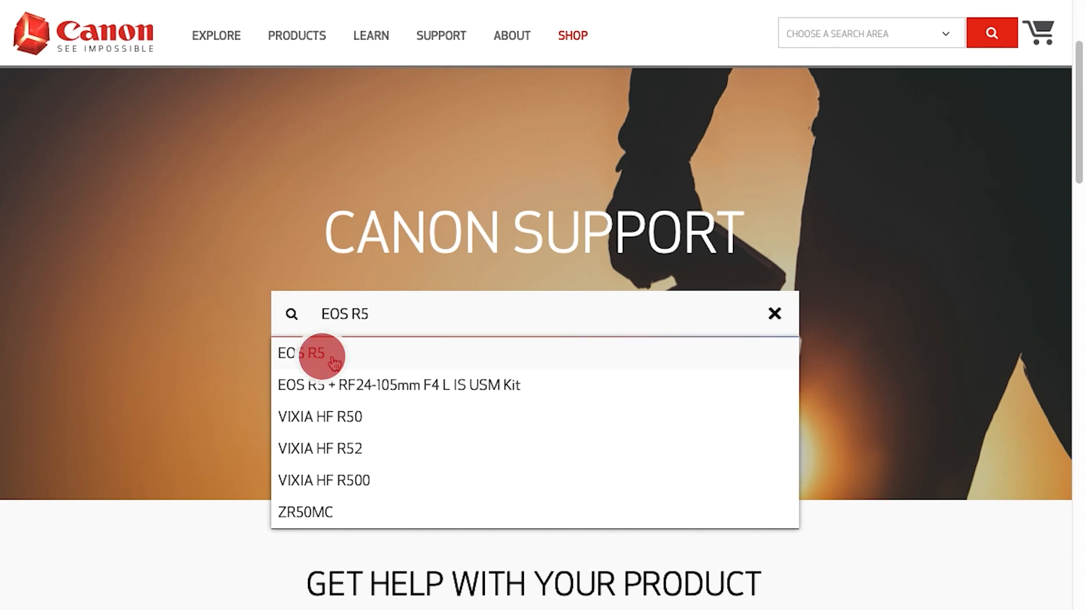
{"action": "left_click", "coordinate": [299, 353]}
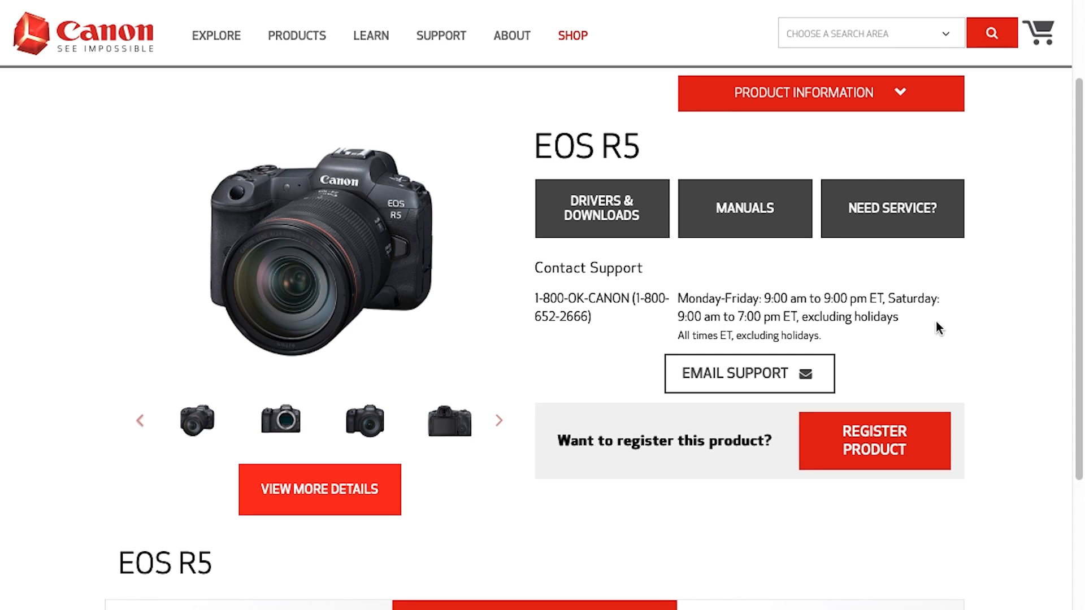
Show the macOS software list under EOS R5 Drivers & Downloads
{"action": "left_click", "coordinate": [600, 208]}
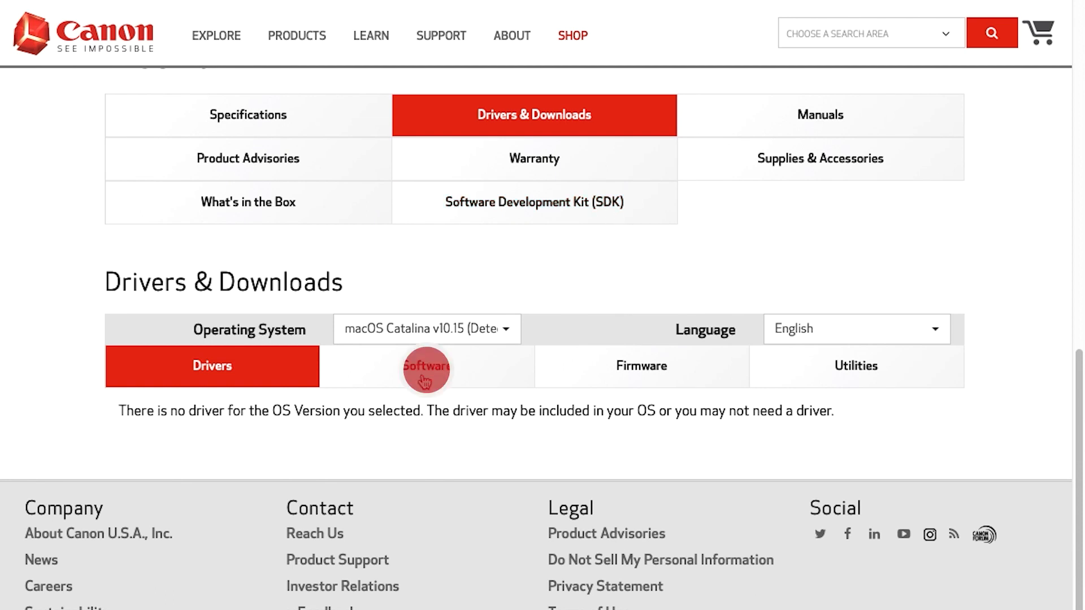
{"action": "left_click", "coordinate": [426, 367]}
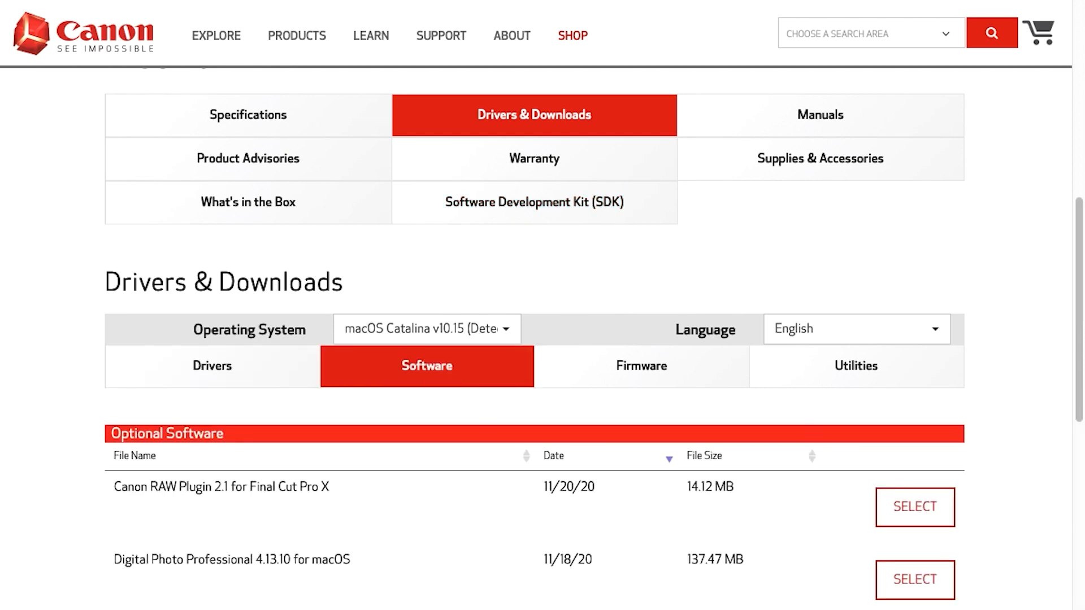
{"action": "scroll", "scroll_direction": "down", "scroll_amount": 3}
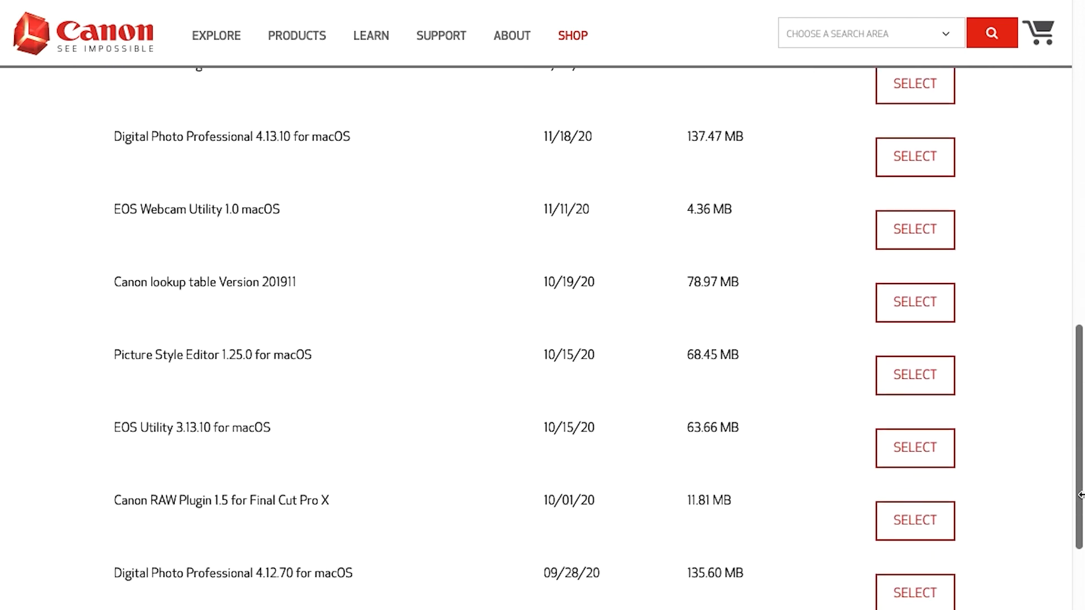
{"action": "scroll", "scroll_direction": "down", "scroll_amount": 3}
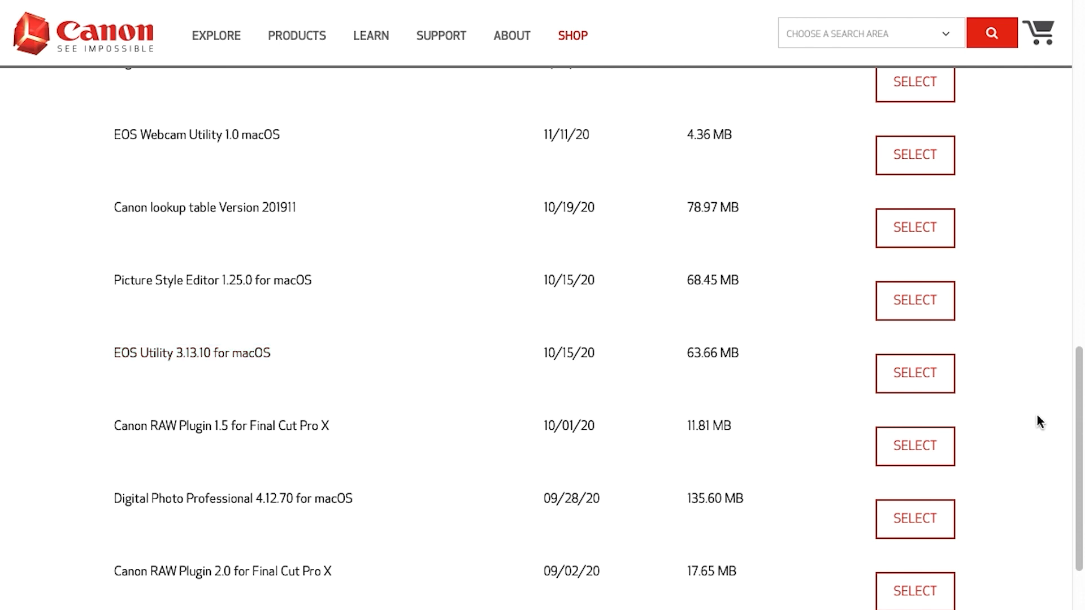
Download the EOS Utility 3.13.10 for macOS installer
{"action": "left_click", "coordinate": [915, 374]}
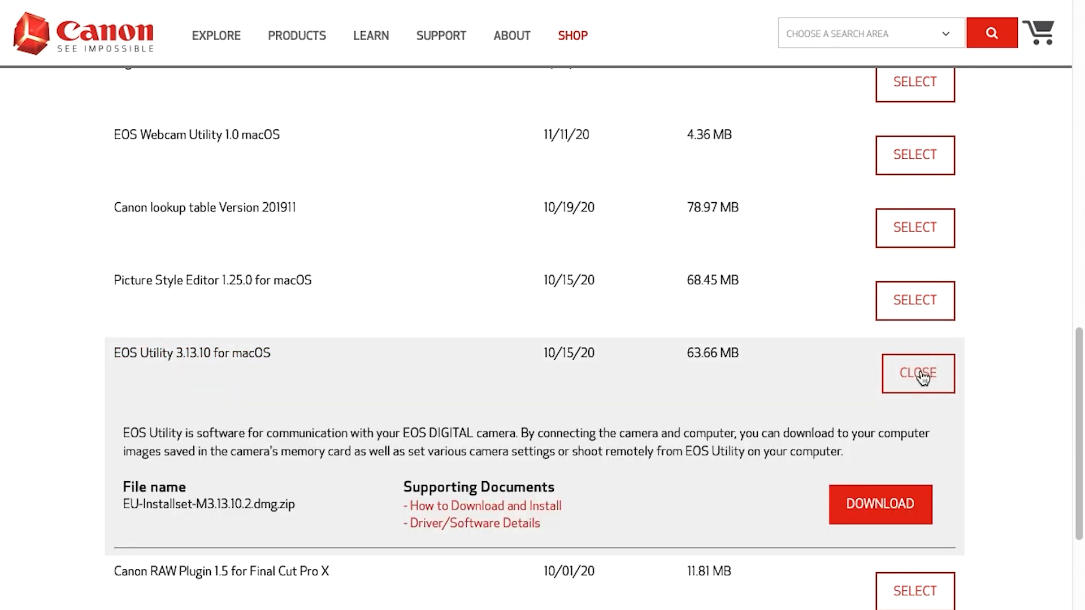
{"action": "left_click", "coordinate": [880, 504]}
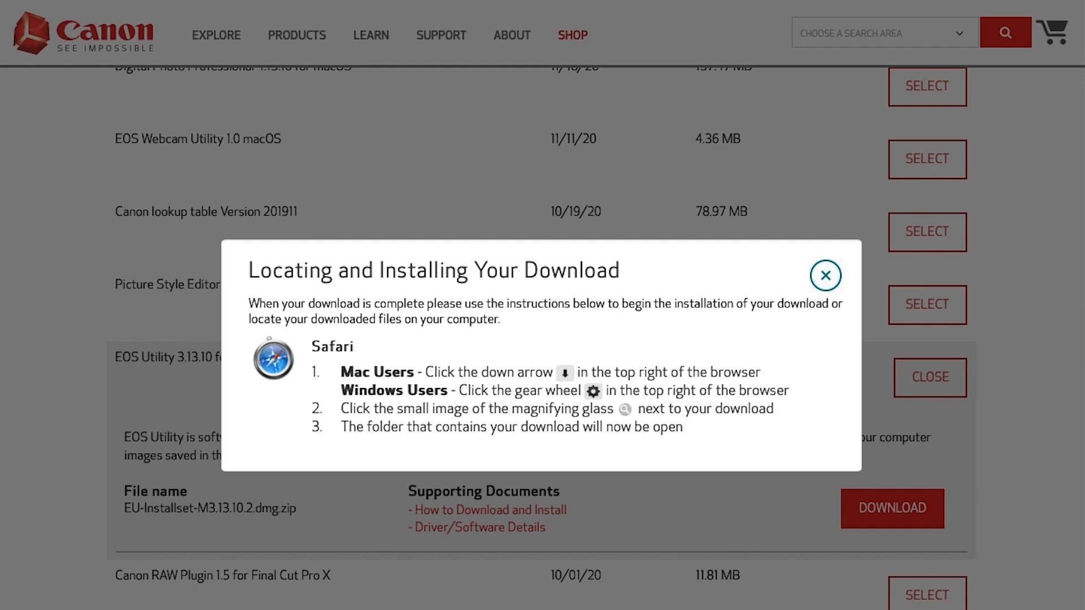
Reveal the downloaded eum3.13.10-installer from Safari's Downloads list
{"action": "left_click", "coordinate": [825, 276]}
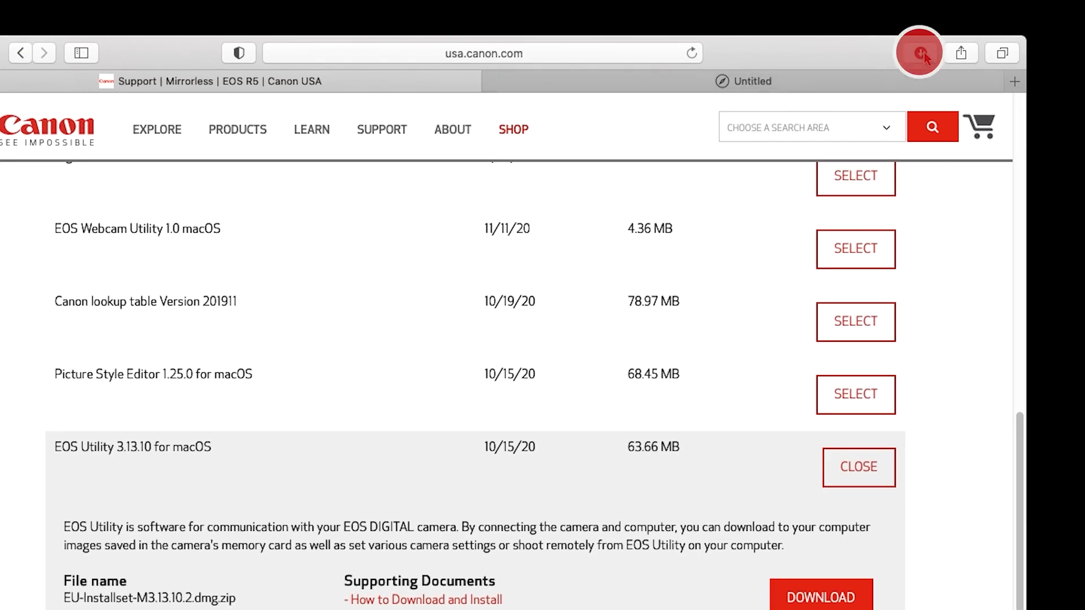
{"action": "left_click", "coordinate": [920, 53]}
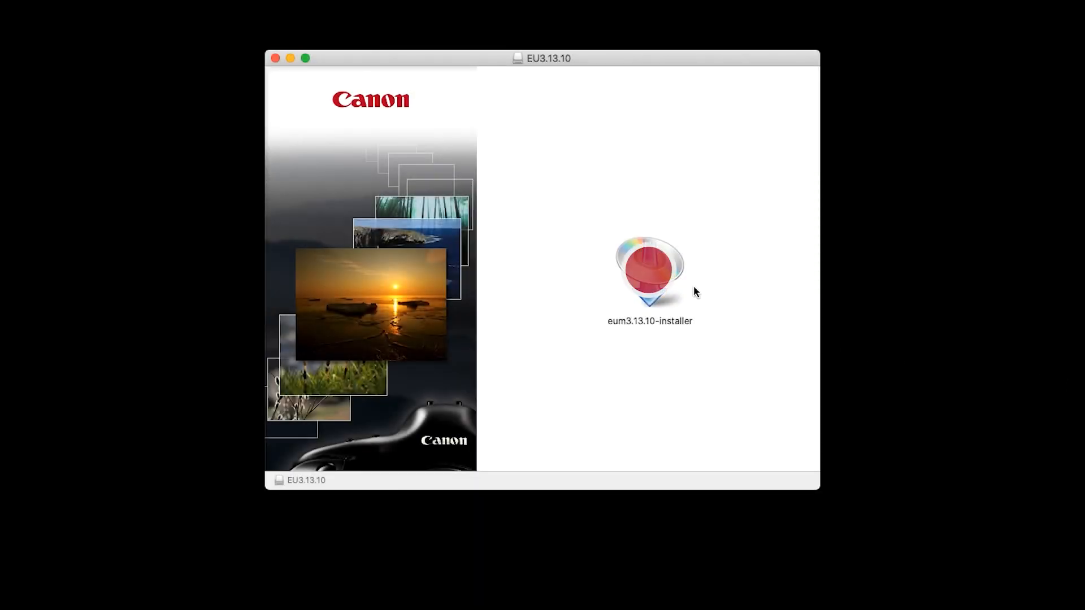
{"action": "left_click", "coordinate": [649, 273]}
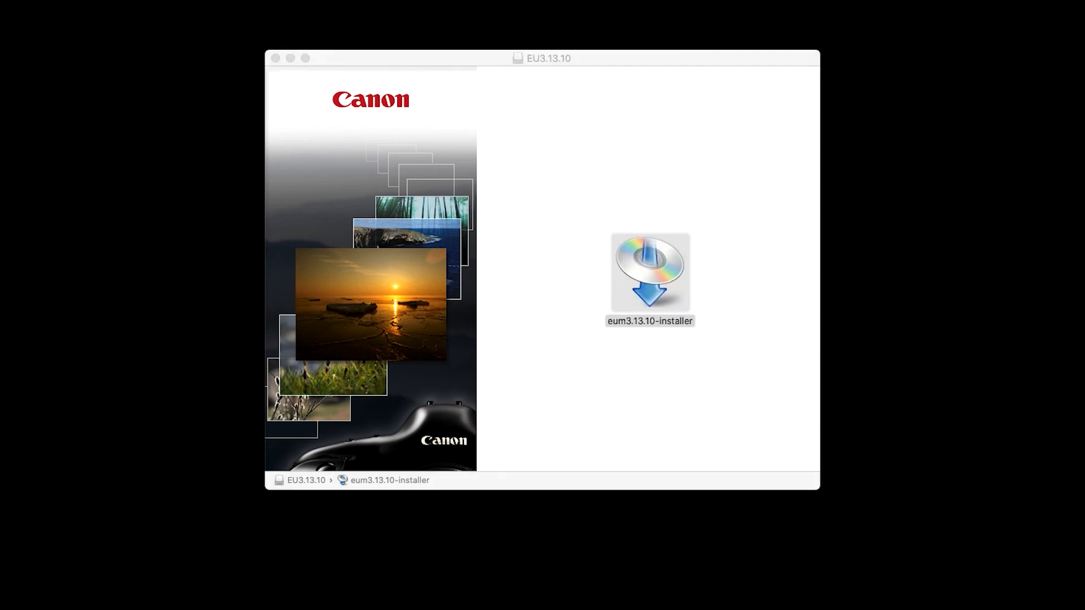
Launch the EOS Utility installer, allowing it past the macOS security warning
{"action": "double_click", "coordinate": [649, 273]}
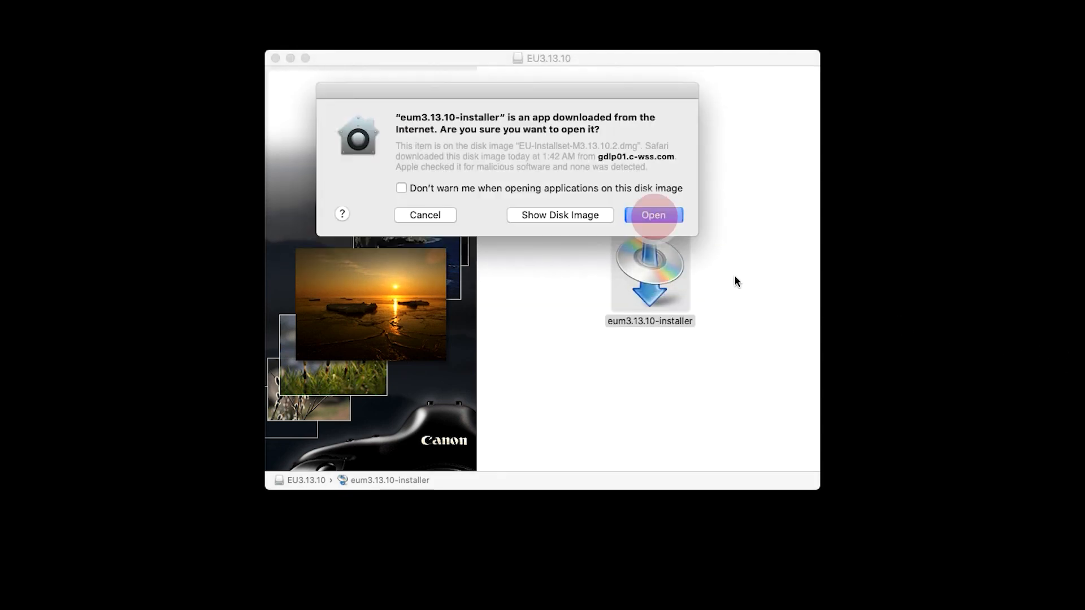
{"action": "left_click", "coordinate": [652, 215]}
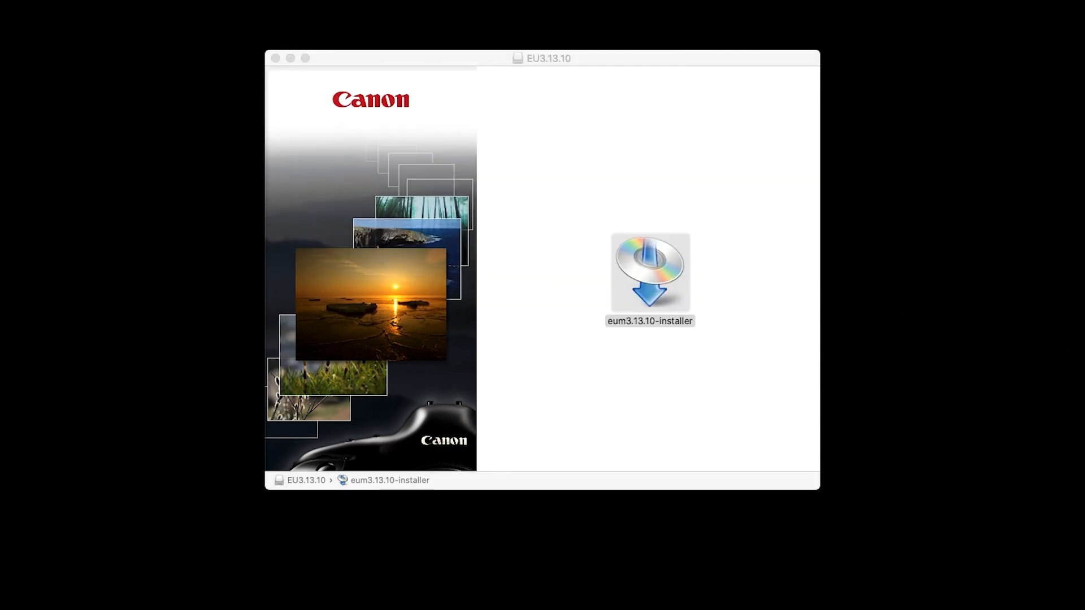
{"action": "double_click", "coordinate": [649, 273]}
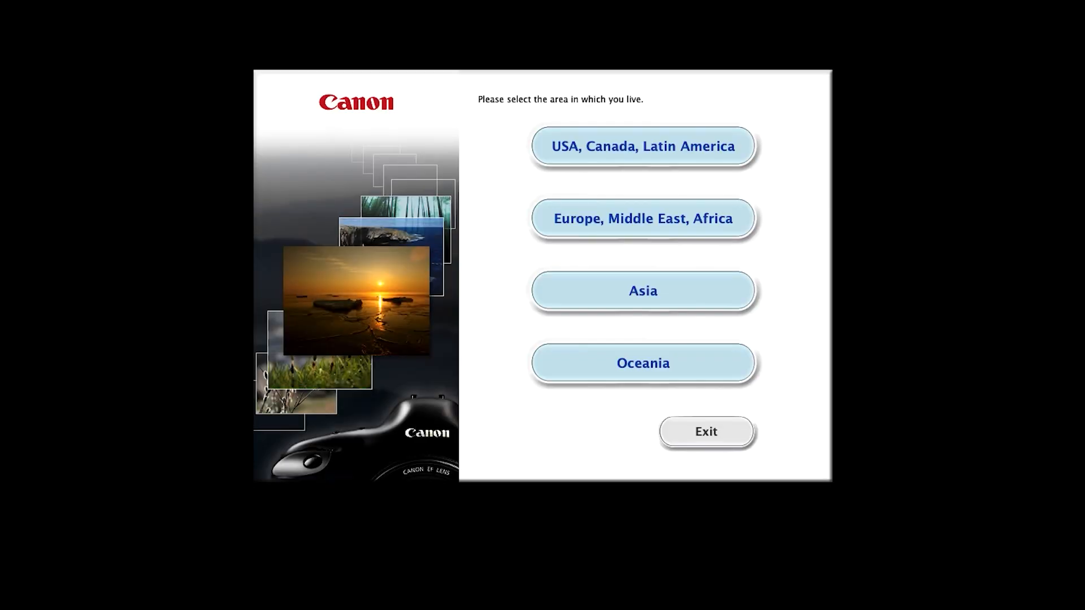
Choose United States as region and start the EOS Utility bundle installation
{"action": "left_click", "coordinate": [642, 145]}
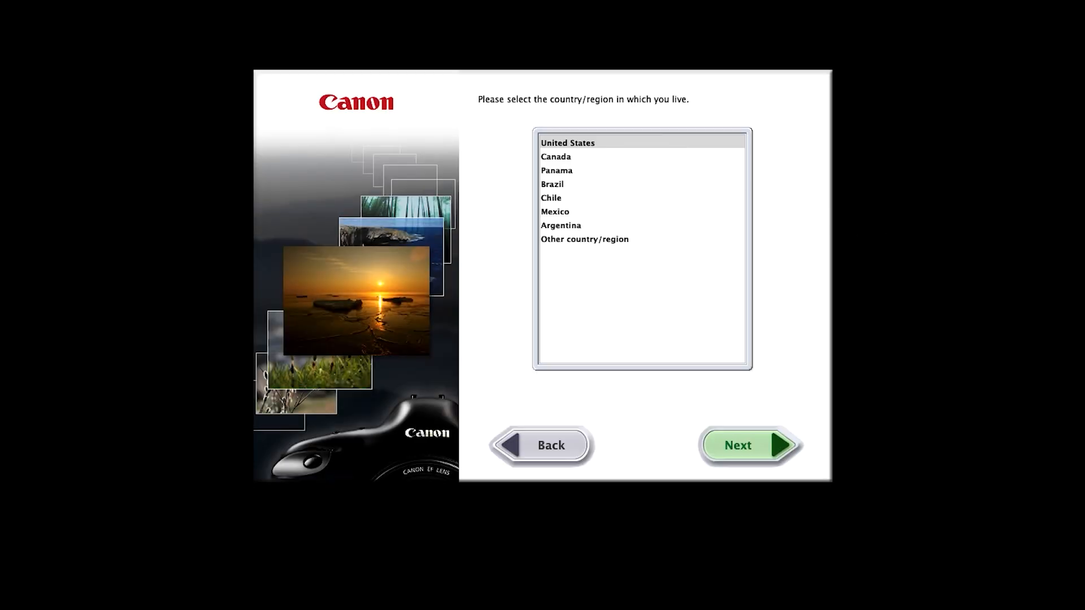
{"action": "left_click", "coordinate": [568, 143]}
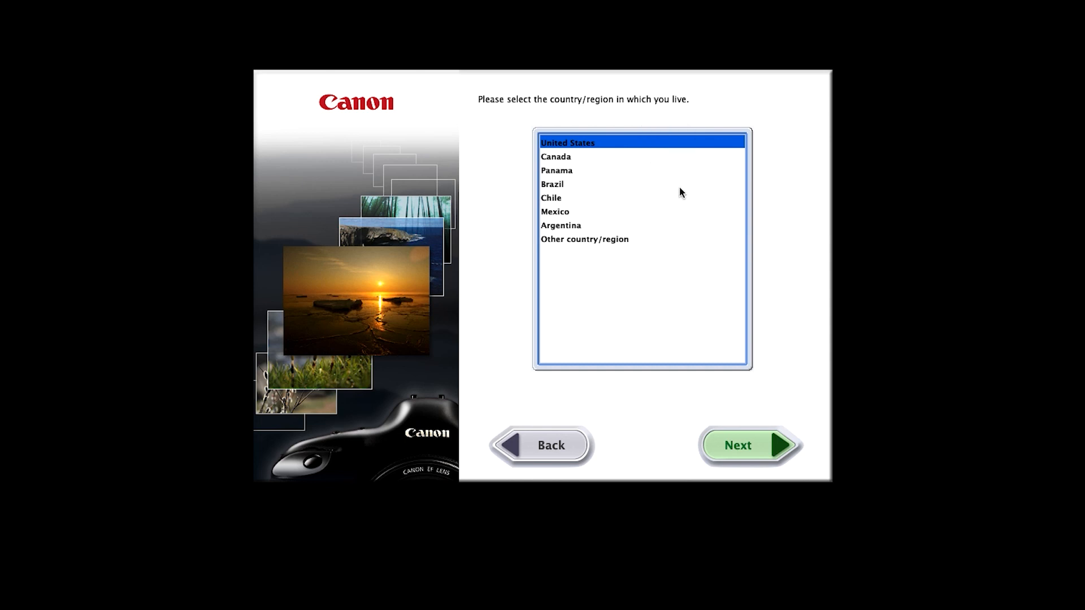
{"action": "left_click", "coordinate": [737, 446]}
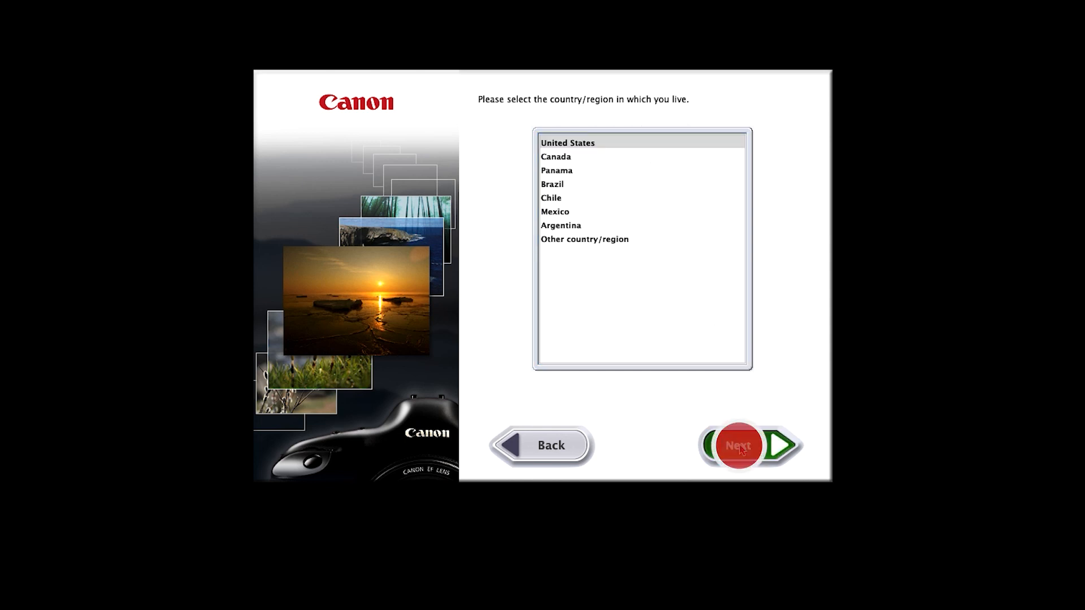
{"action": "left_click", "coordinate": [737, 445]}
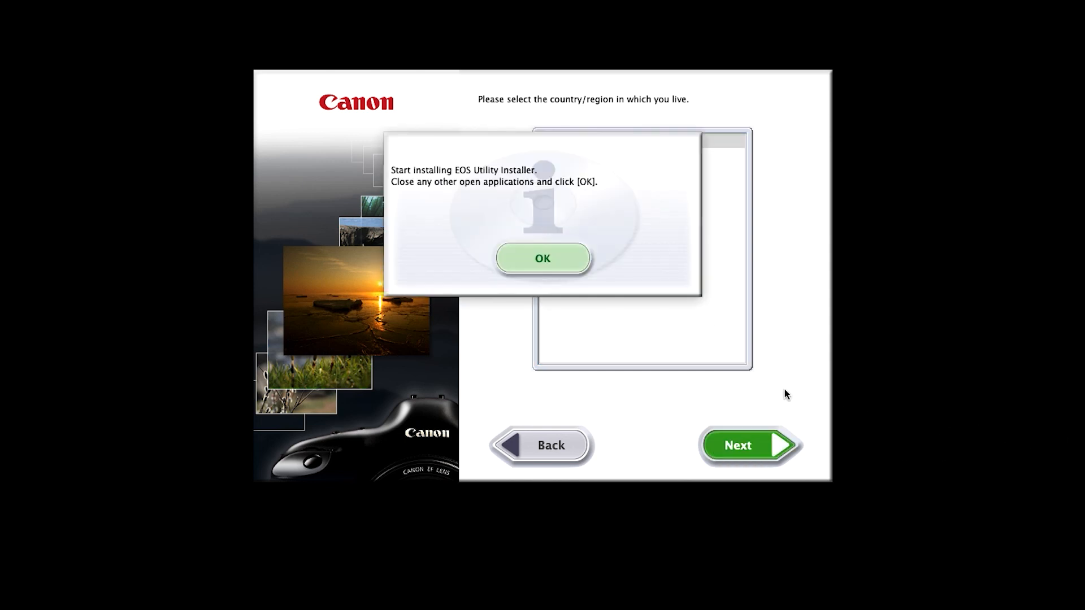
{"action": "left_click", "coordinate": [542, 258]}
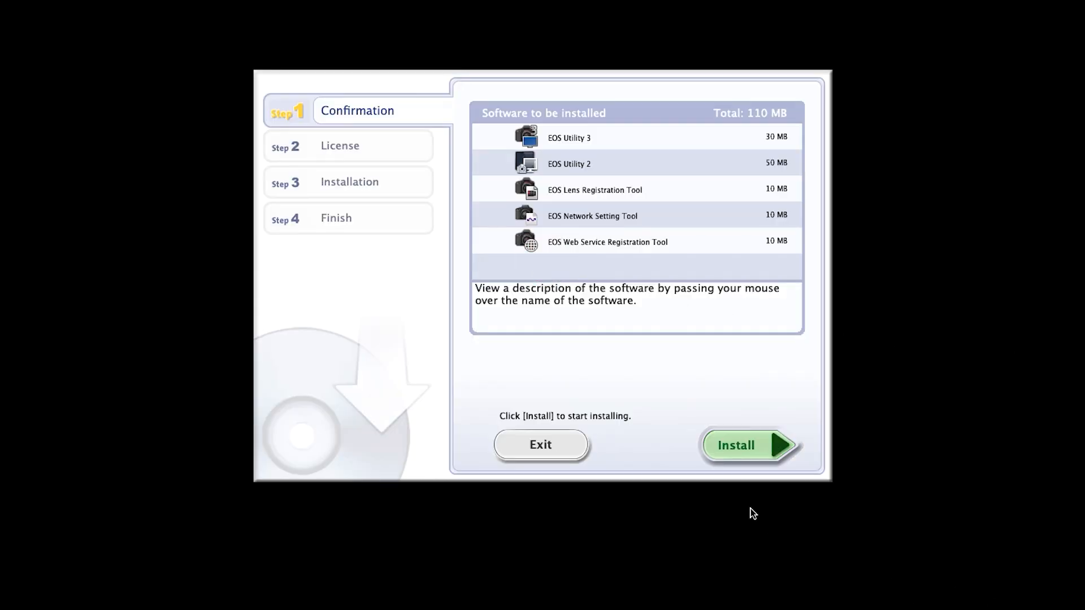
{"action": "left_click", "coordinate": [734, 445]}
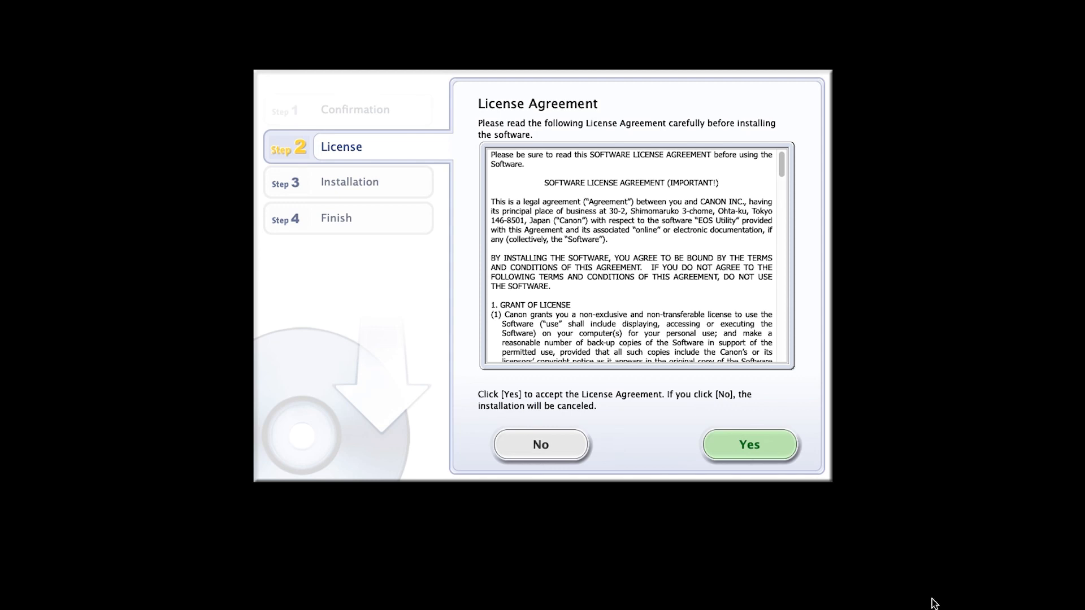
Accept the license, authorize with the admin password and finish installing all five EOS tools
{"action": "left_click", "coordinate": [748, 444]}
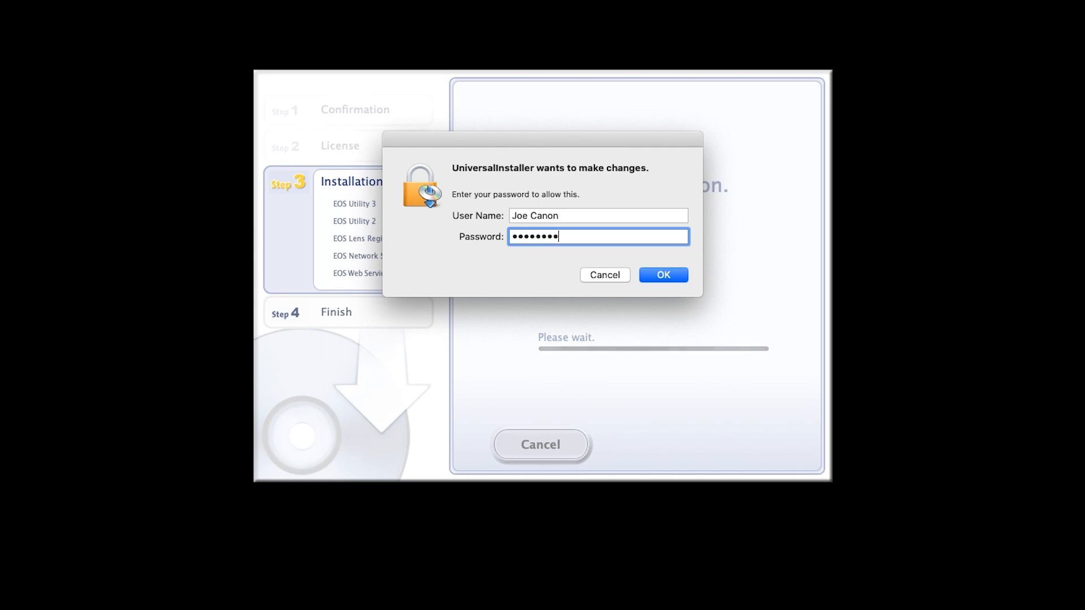
{"action": "left_click", "coordinate": [662, 275]}
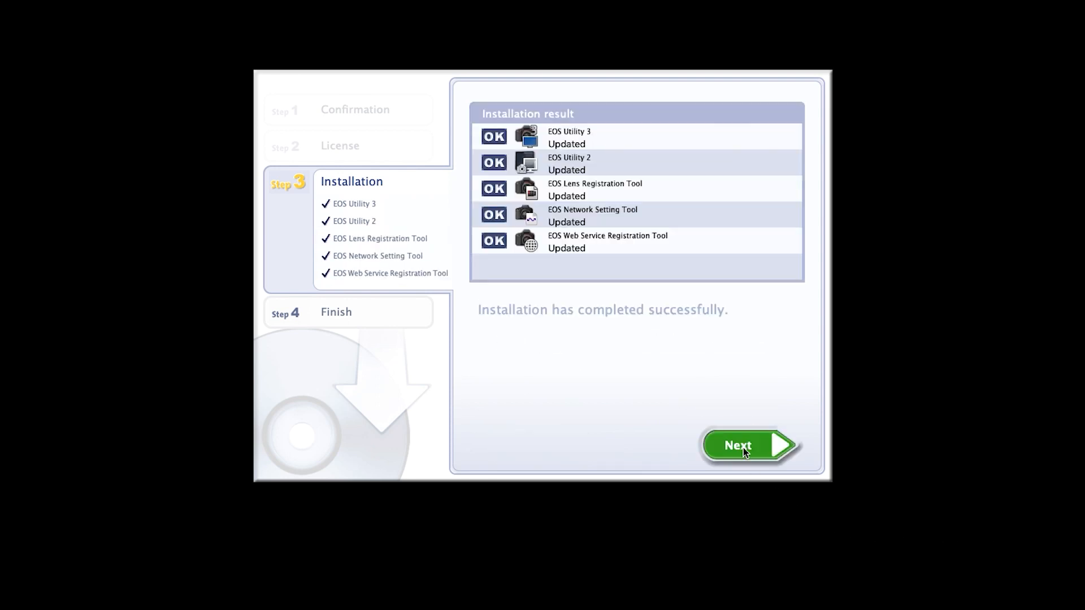
{"action": "left_click", "coordinate": [747, 445]}
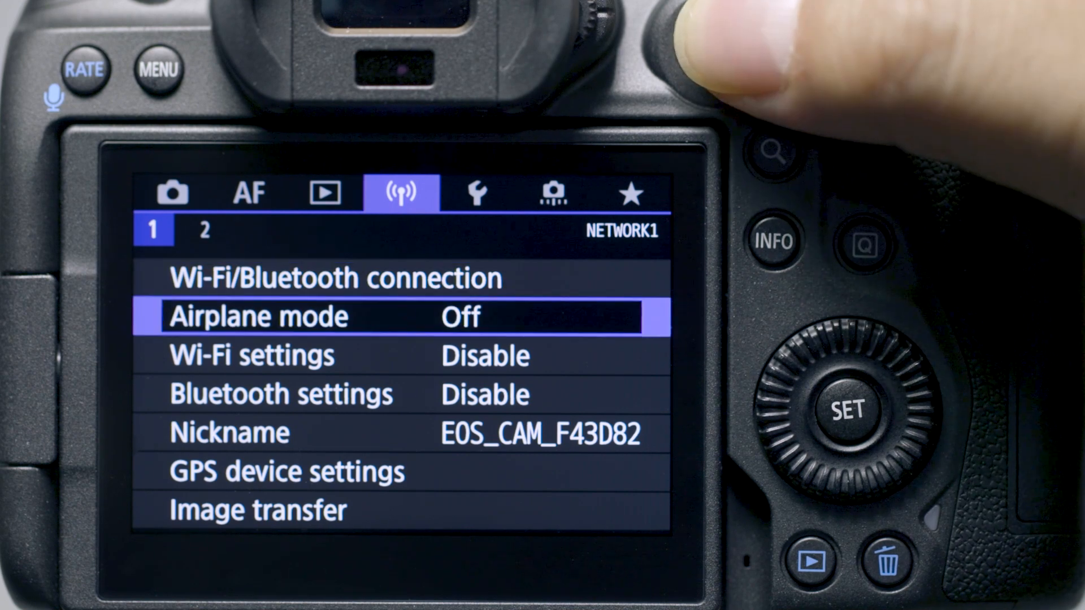
Enable Wi-Fi in the EOS R5 network settings
{"action": "key", "text": "Down"}
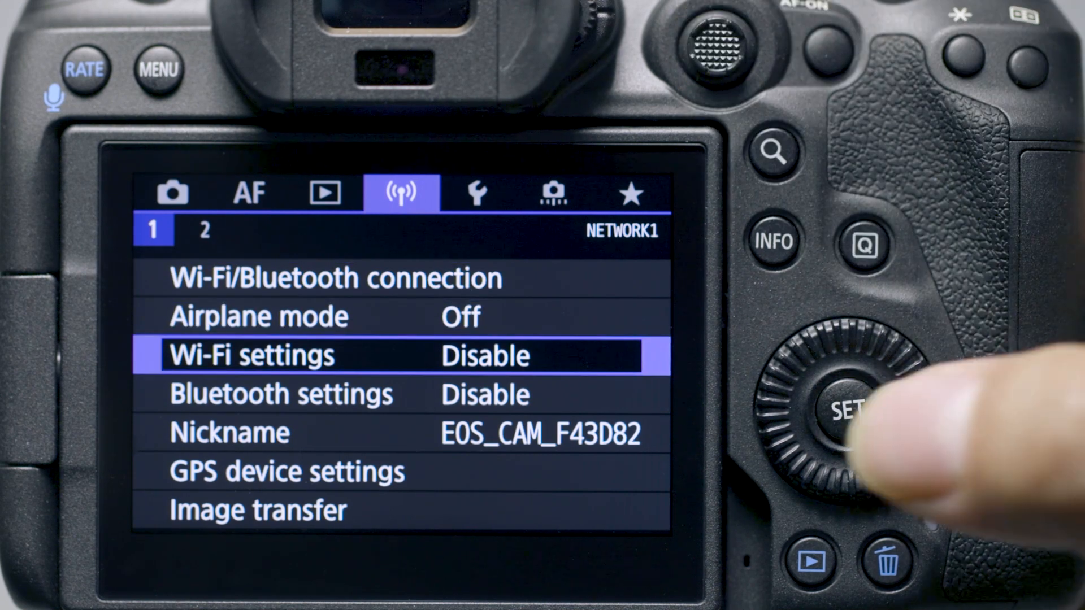
{"action": "left_click", "coordinate": [845, 408]}
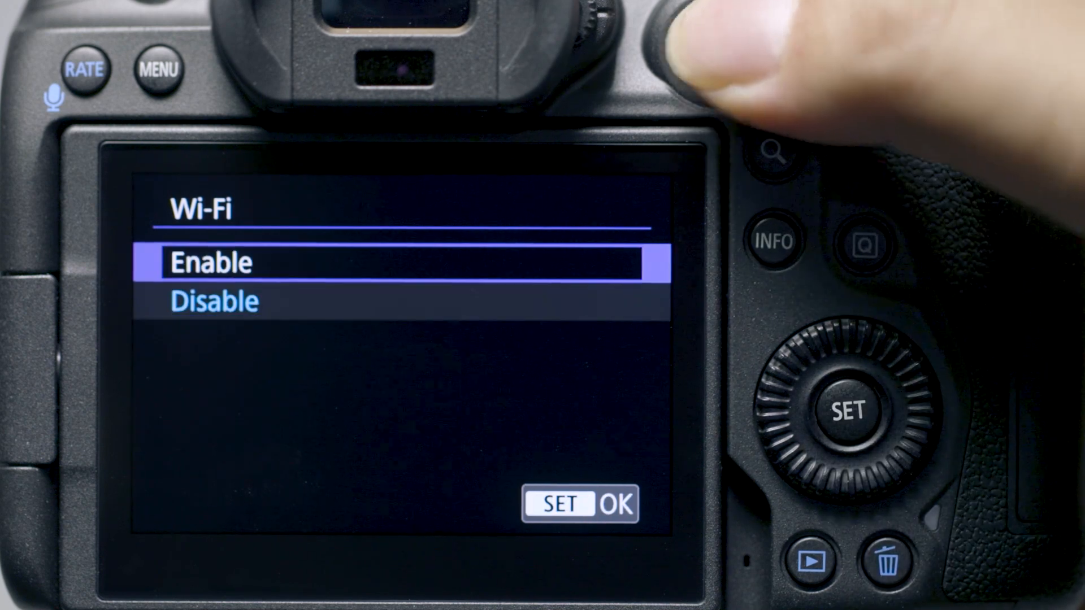
{"action": "left_click", "coordinate": [846, 407]}
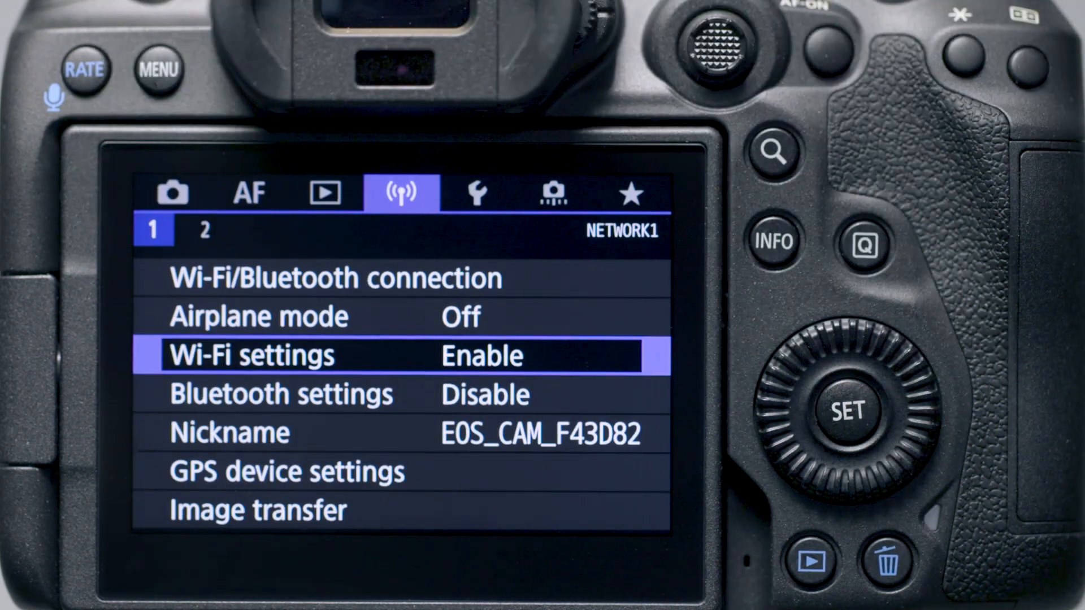
Start a Wi-Fi connection for remote control from a computer (EOS Utility)
{"action": "key", "text": "Up"}
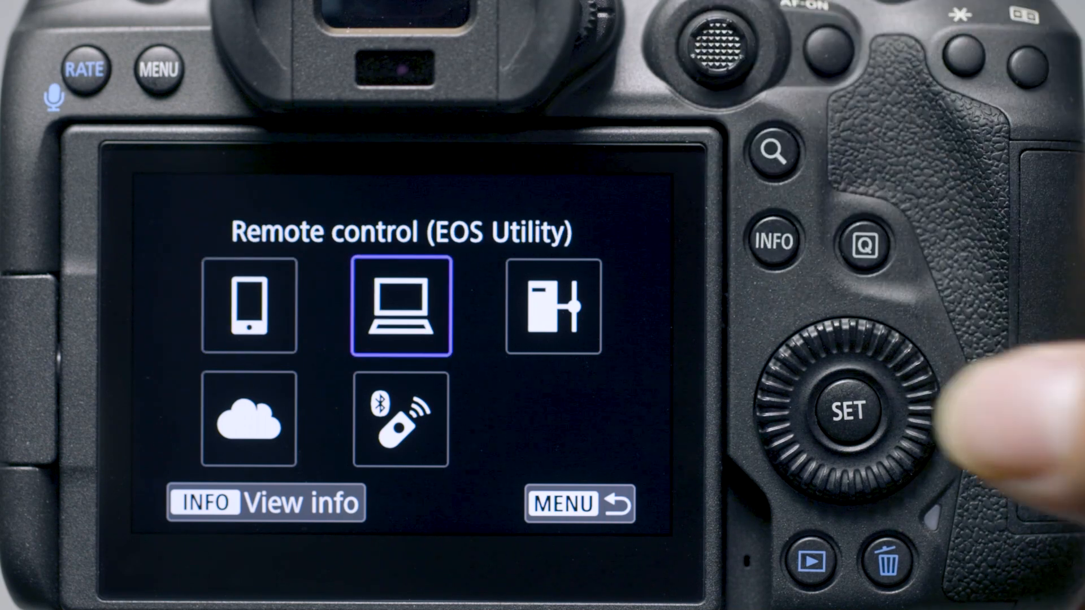
{"action": "left_click", "coordinate": [847, 408]}
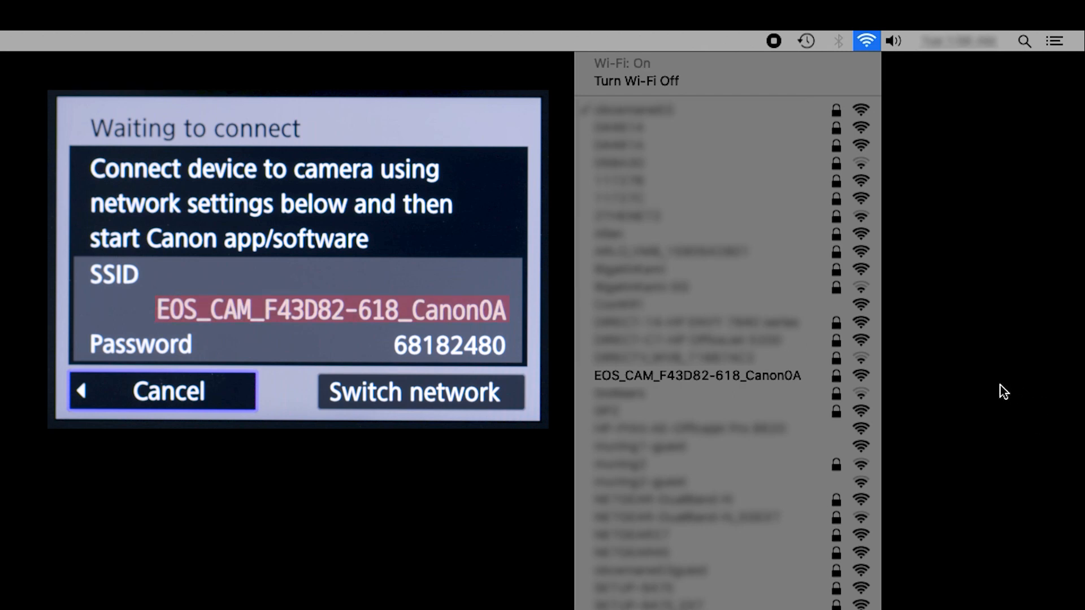
{"action": "left_click", "coordinate": [697, 375]}
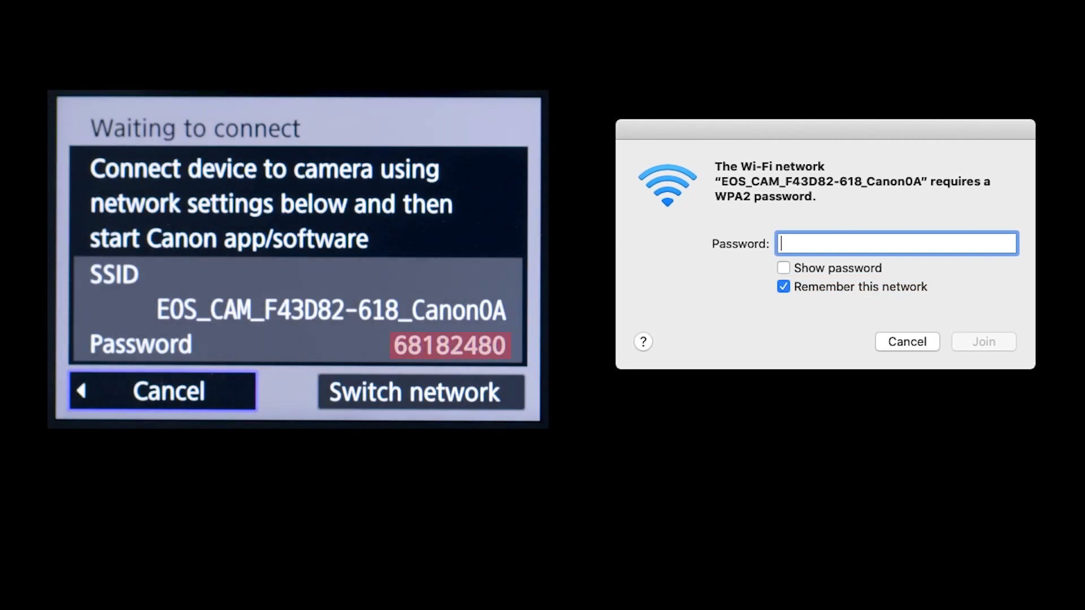
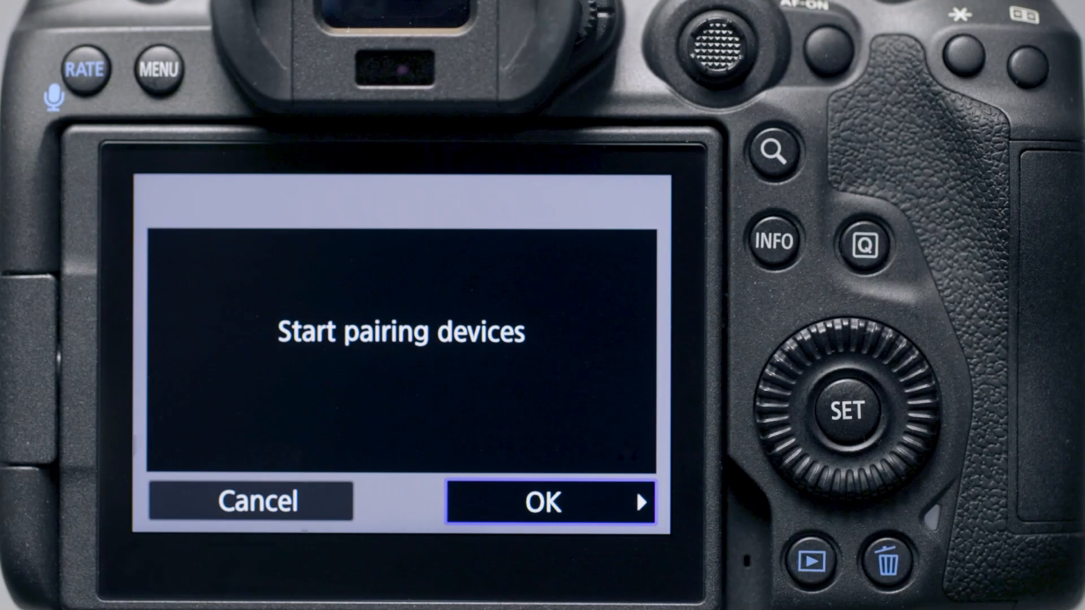
Pair over Wi-Fi/LAN with the detected Canon EOS camera and confirm on the camera
{"action": "left_click", "coordinate": [548, 501]}
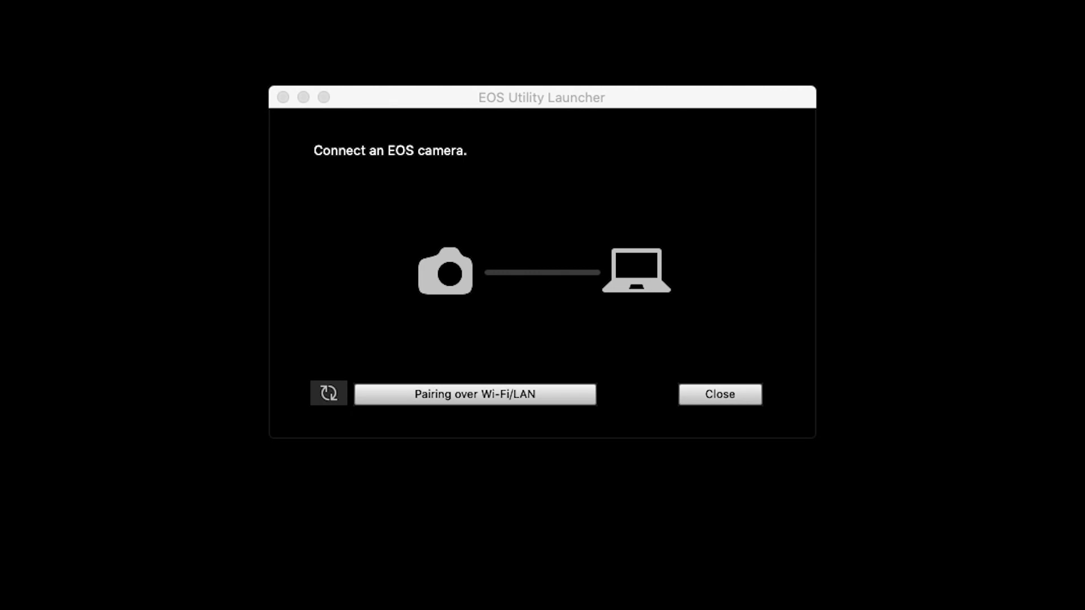
{"action": "left_click", "coordinate": [475, 393]}
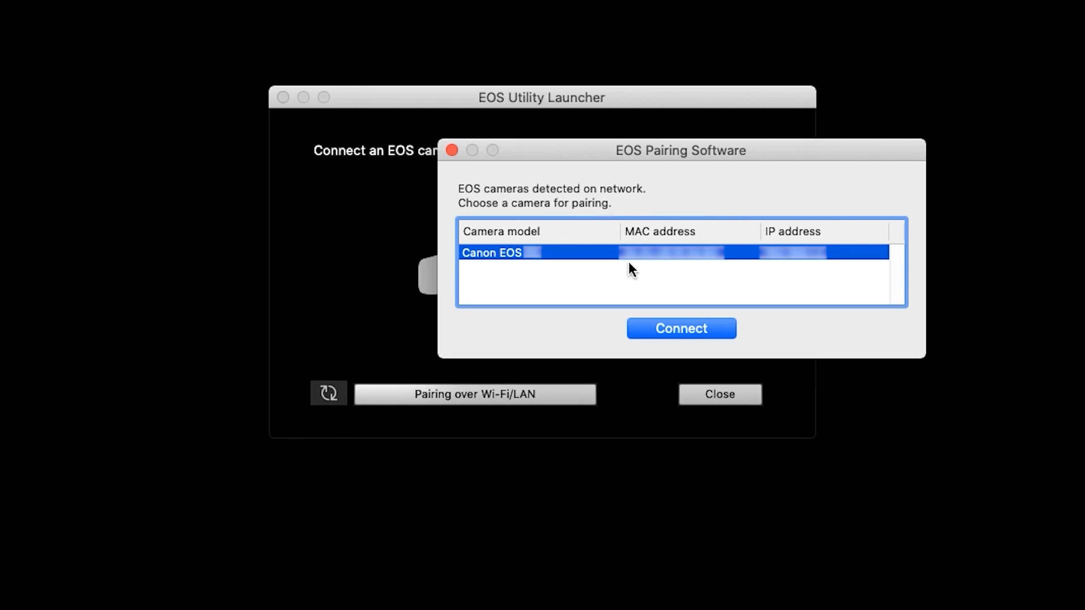
{"action": "mouse_move", "coordinate": [561, 271]}
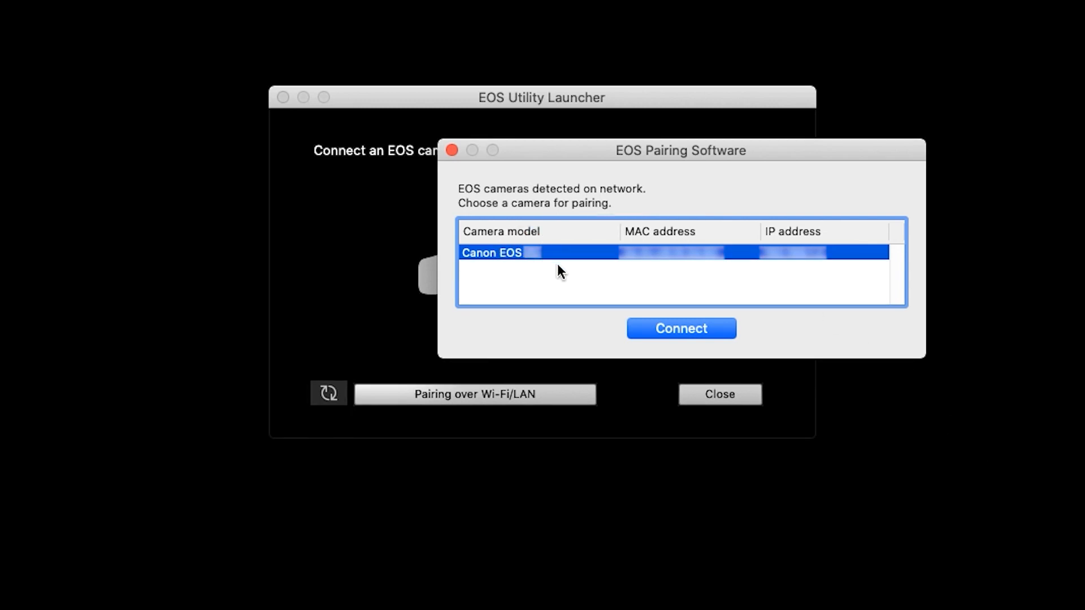
{"action": "left_click", "coordinate": [680, 328]}
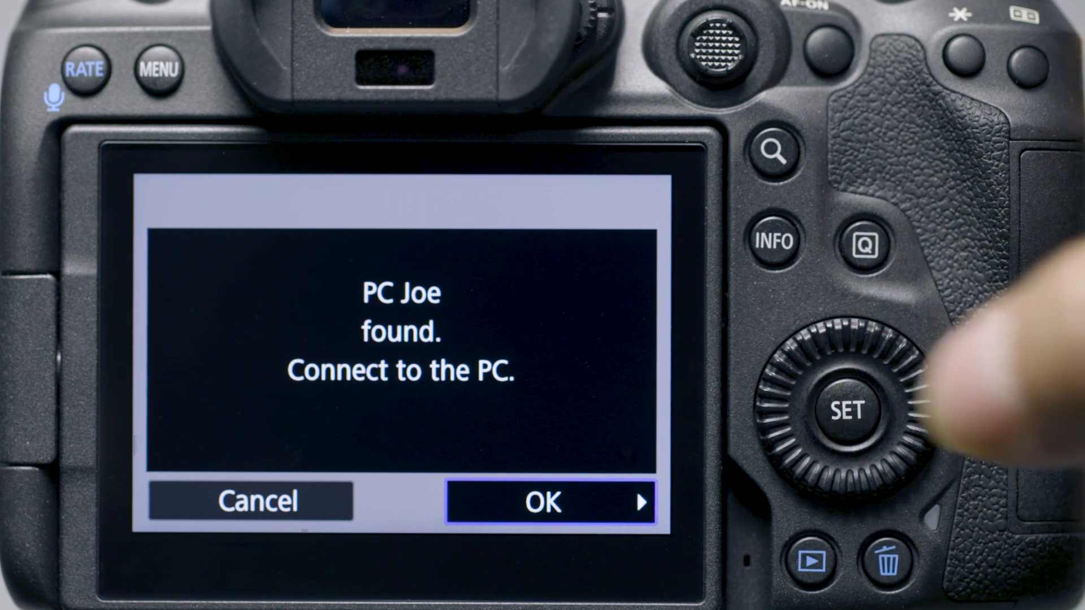
{"action": "left_click", "coordinate": [847, 409]}
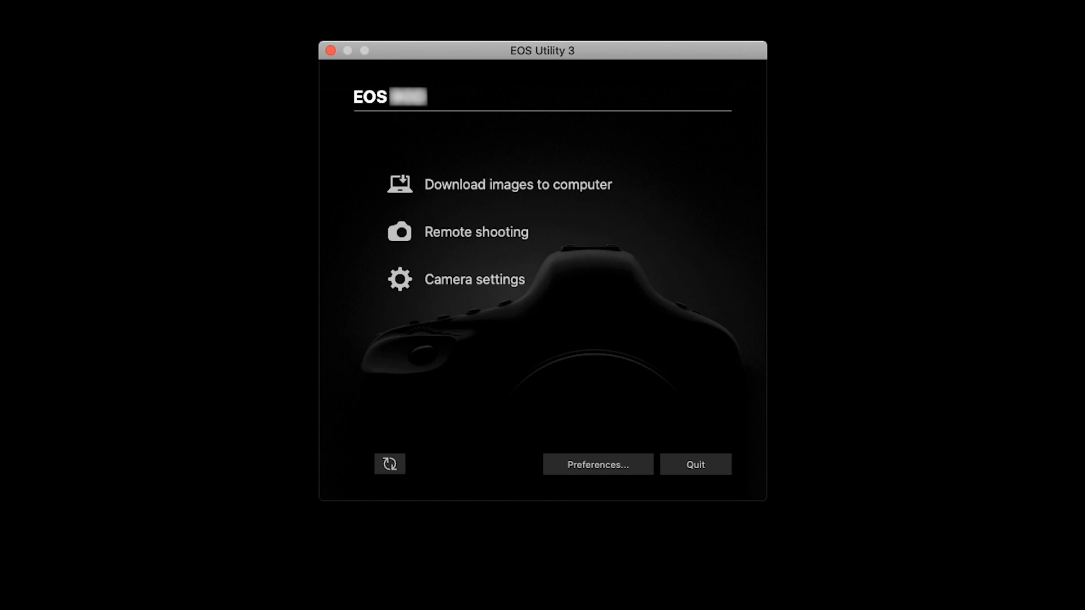
Show the Destination Folder category in EOS Utility preferences
{"action": "left_click", "coordinate": [597, 464]}
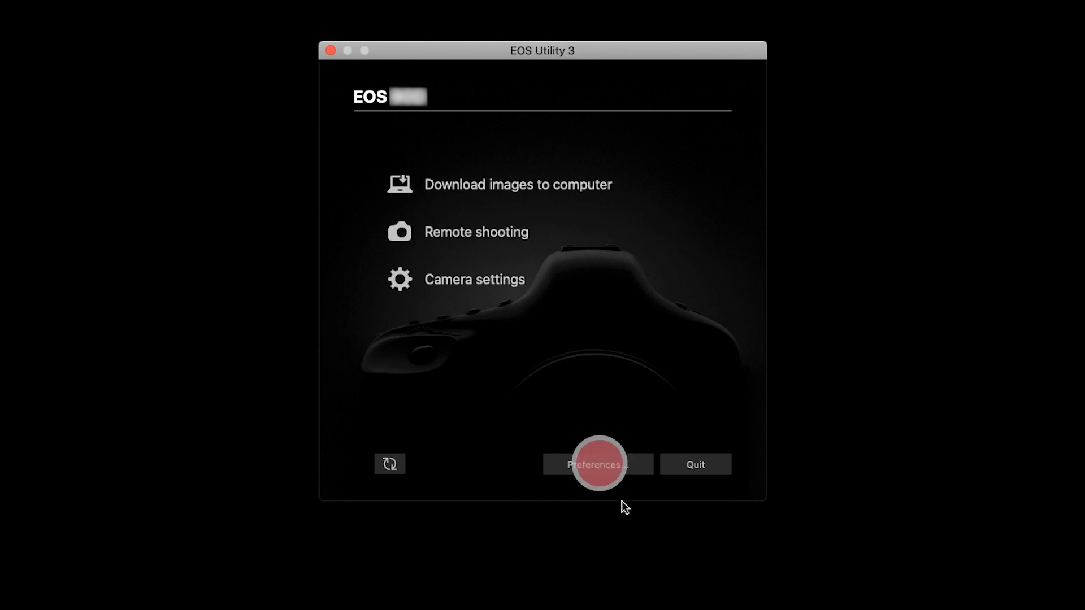
{"action": "left_click", "coordinate": [597, 465]}
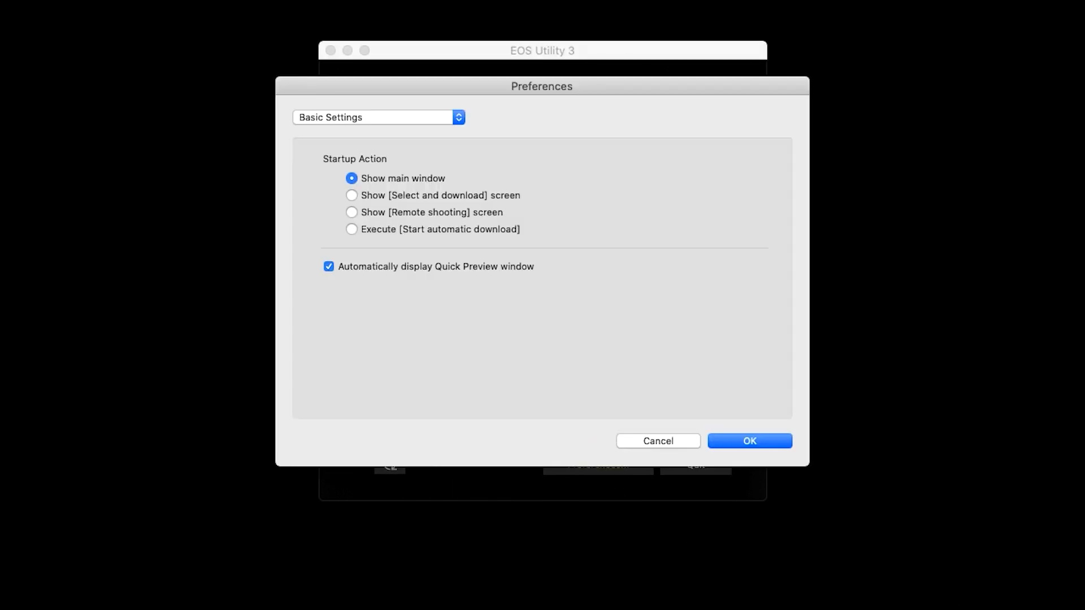
{"action": "mouse_move", "coordinate": [636, 180]}
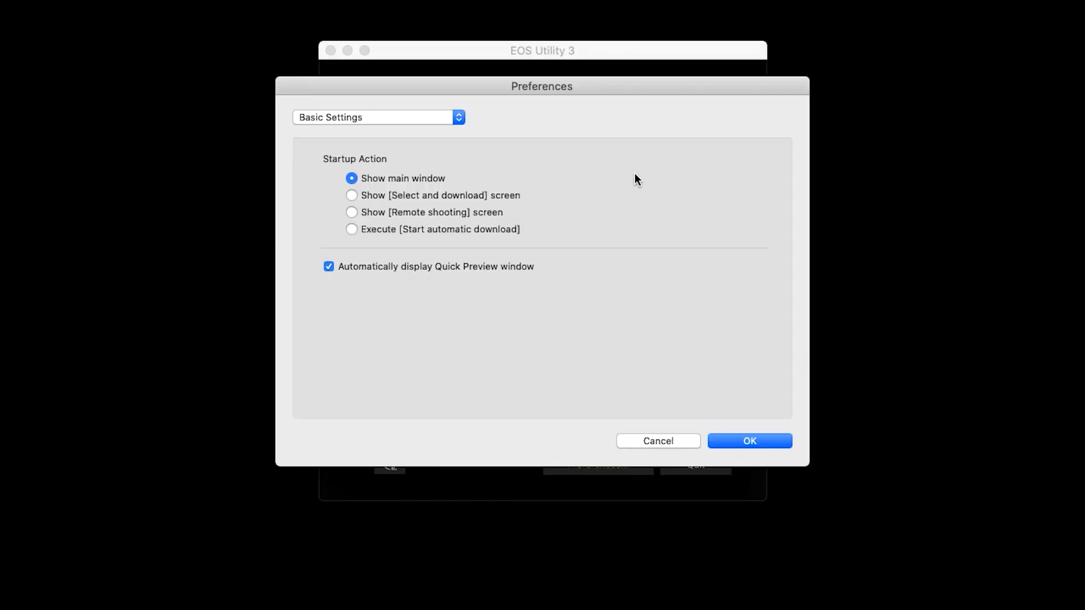
{"action": "left_click", "coordinate": [377, 117]}
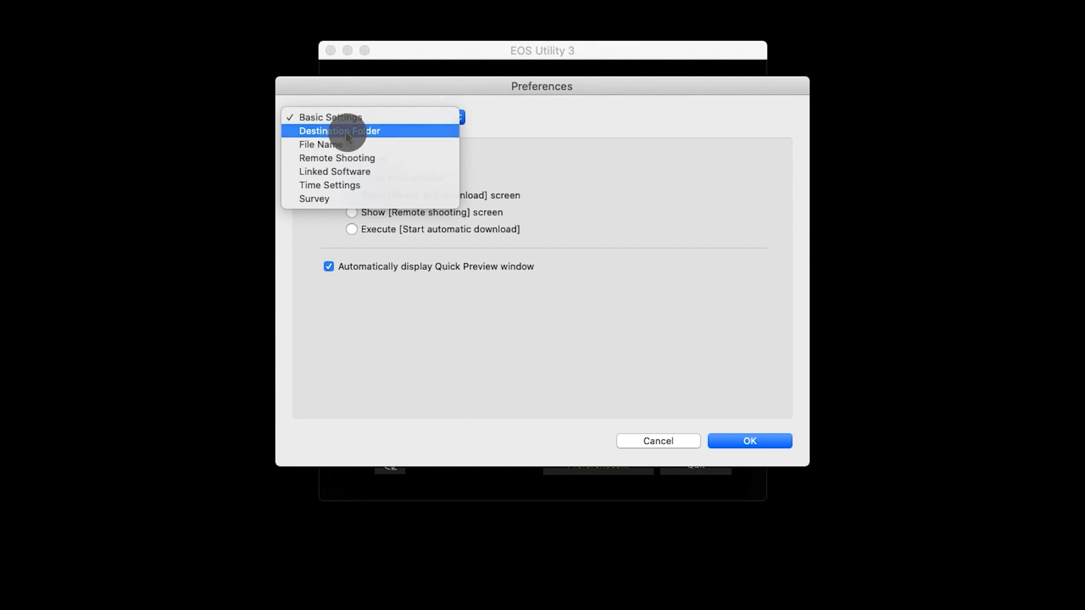
{"action": "left_click", "coordinate": [341, 131]}
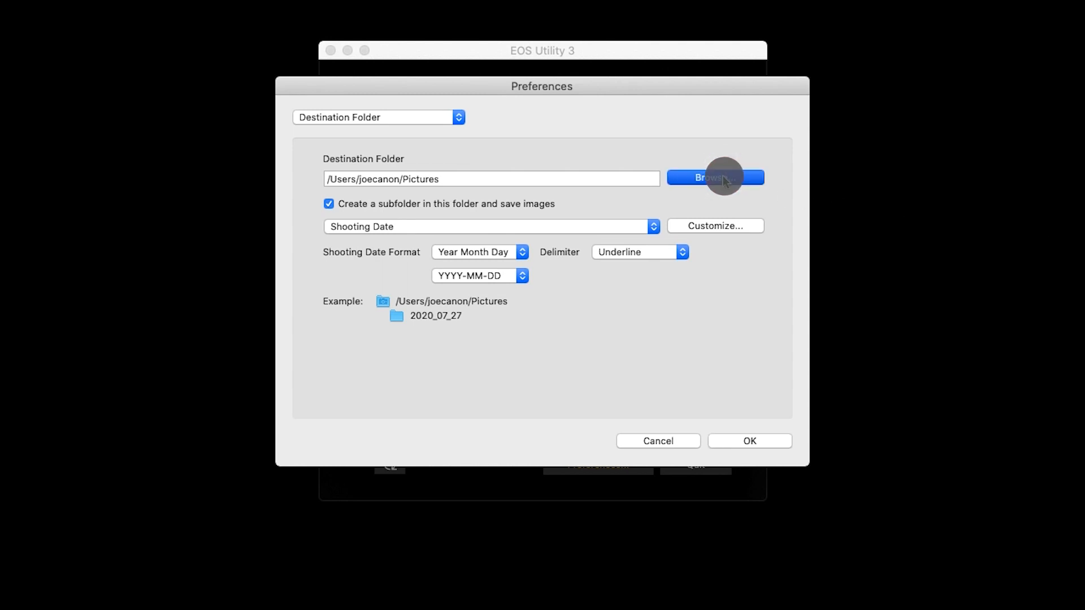
Keep Pictures as the download destination with shooting-date subfolders and save
{"action": "left_click", "coordinate": [714, 177]}
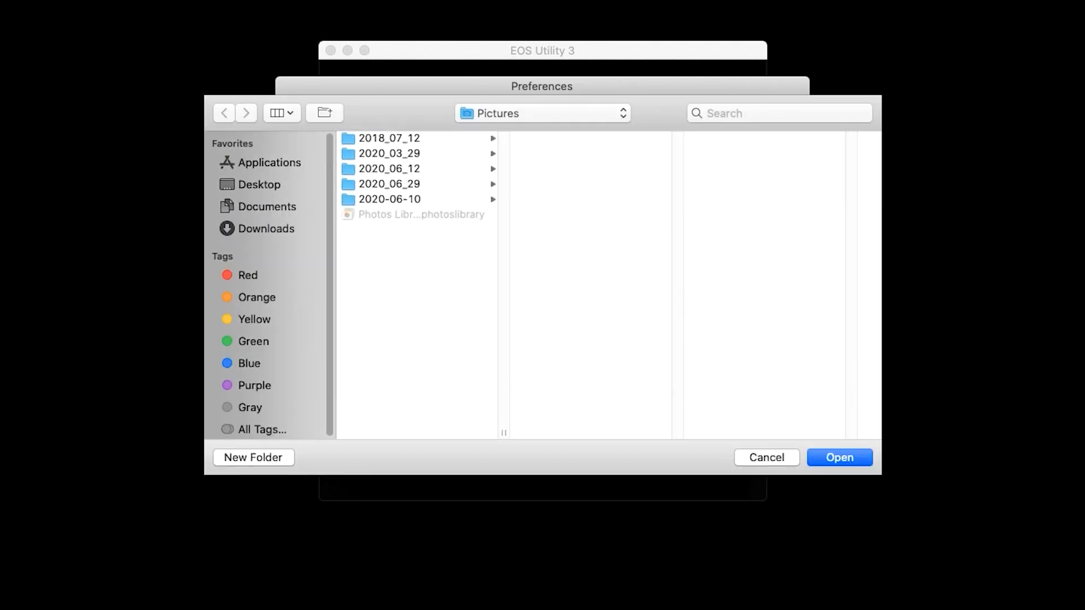
{"action": "left_click", "coordinate": [253, 458]}
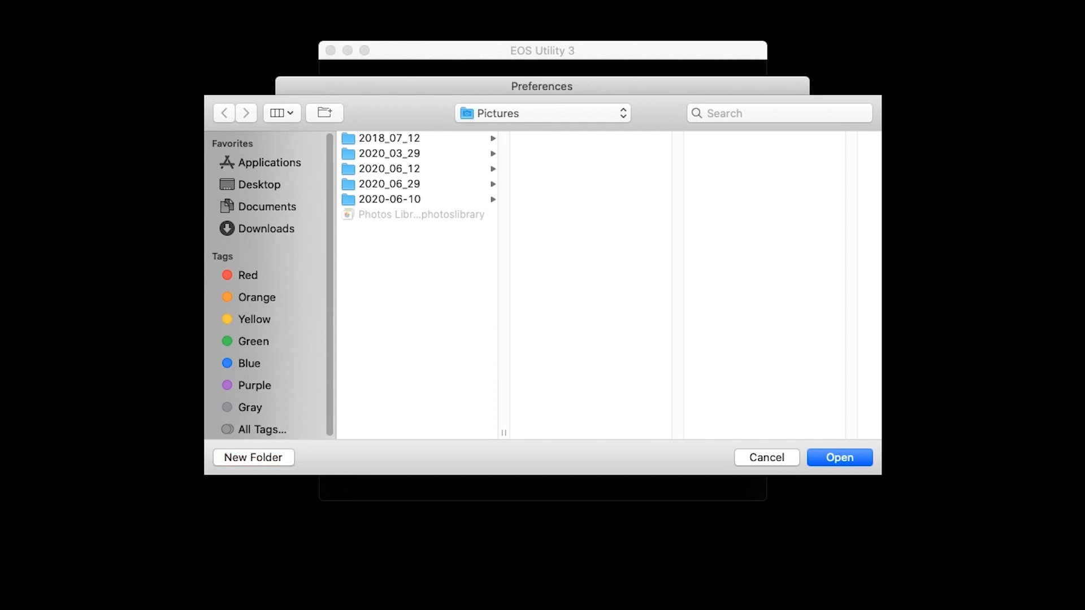
{"action": "left_click", "coordinate": [839, 458]}
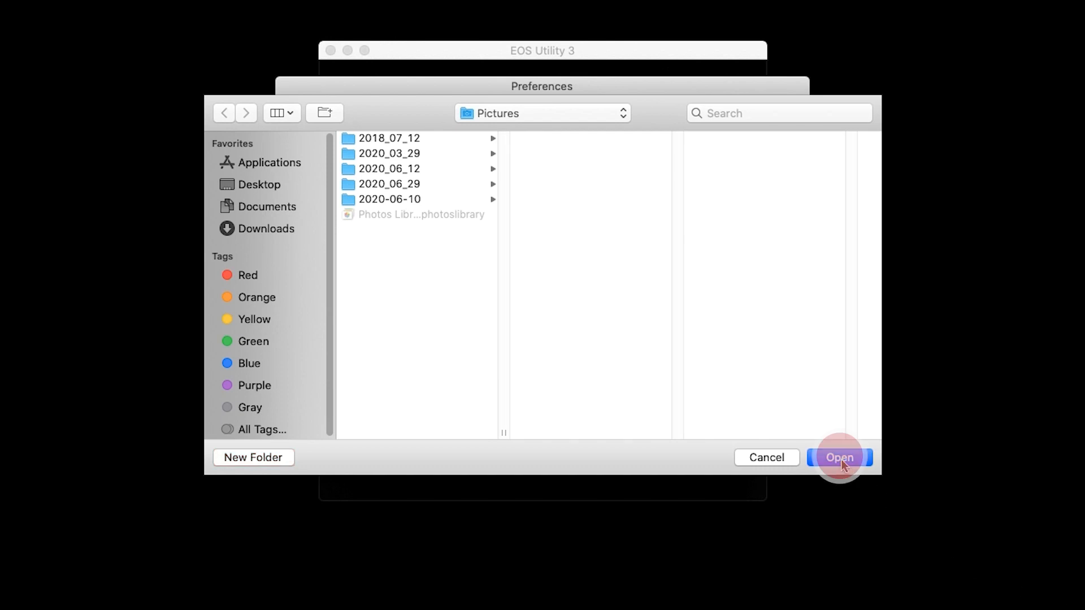
{"action": "left_click", "coordinate": [840, 458]}
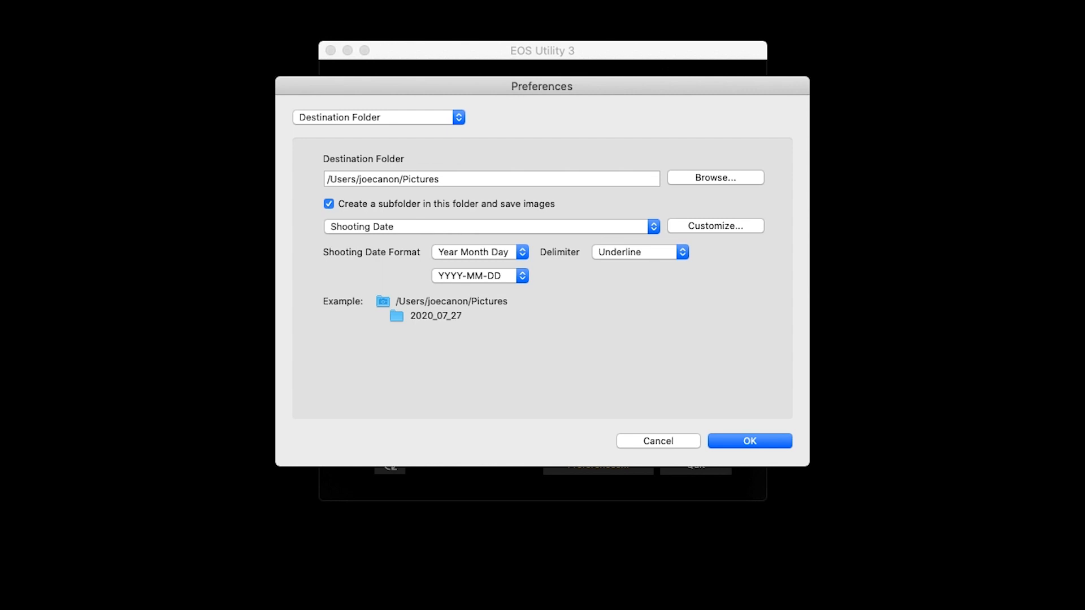
{"action": "left_click", "coordinate": [748, 441]}
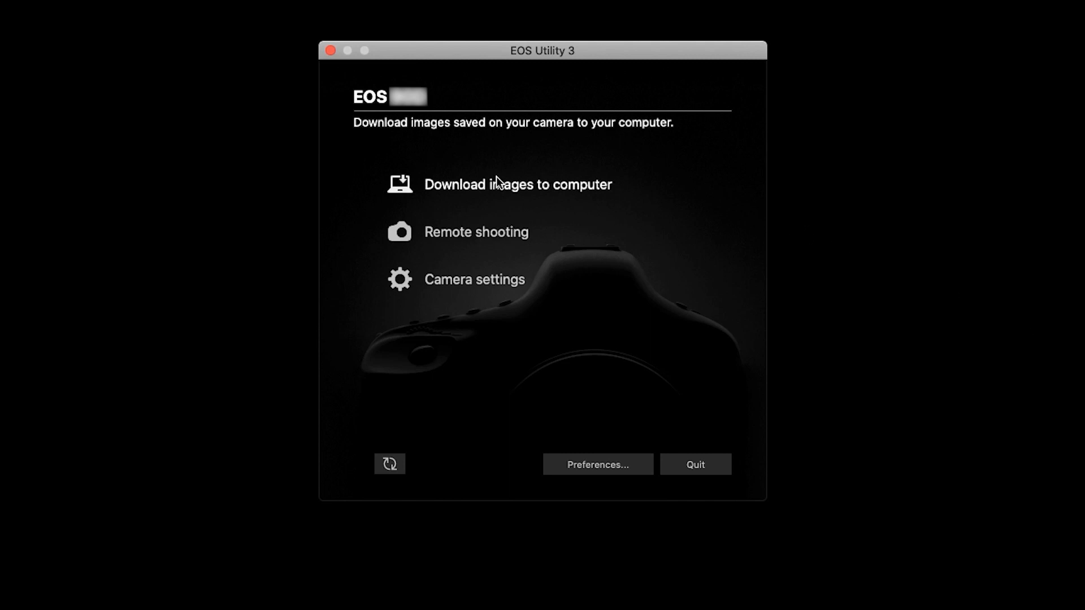
Enter Download images to computer and confirm All images for automatic download
{"action": "left_click", "coordinate": [516, 184]}
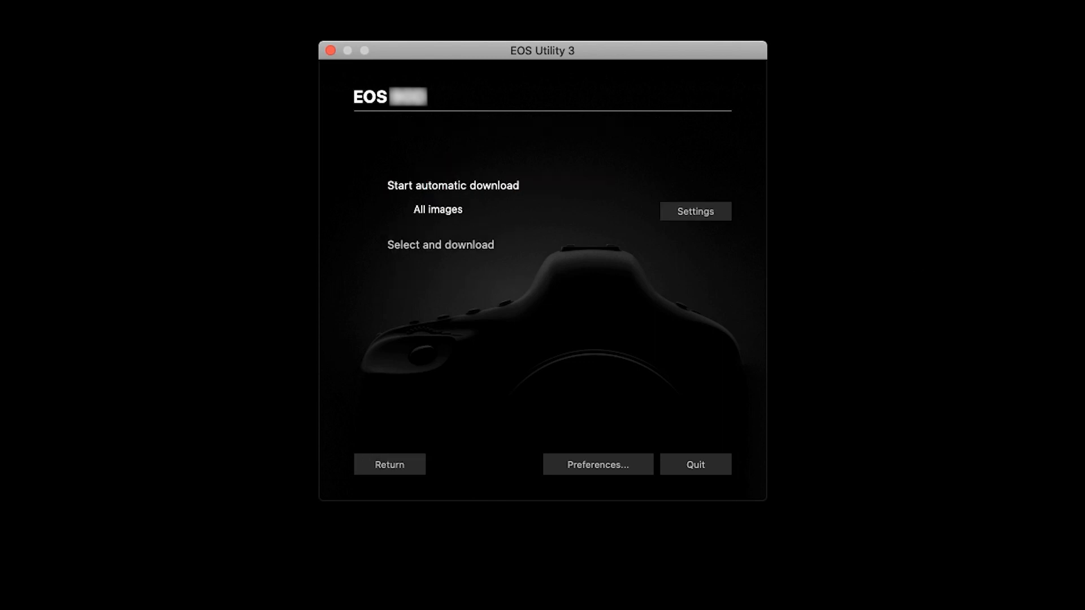
{"action": "left_click", "coordinate": [452, 185]}
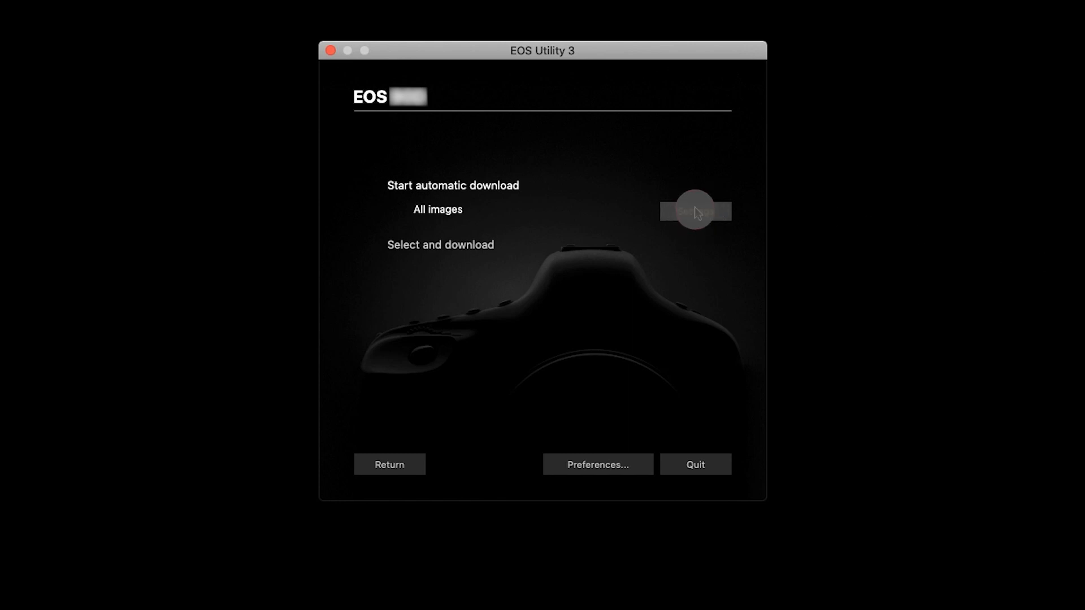
{"action": "left_click", "coordinate": [696, 210]}
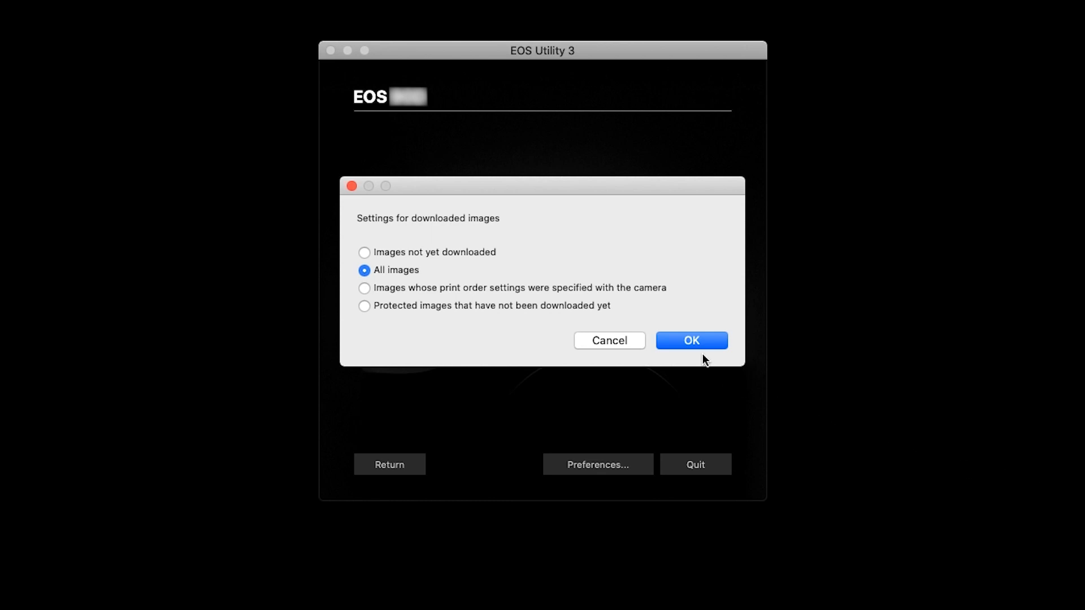
{"action": "left_click", "coordinate": [689, 340]}
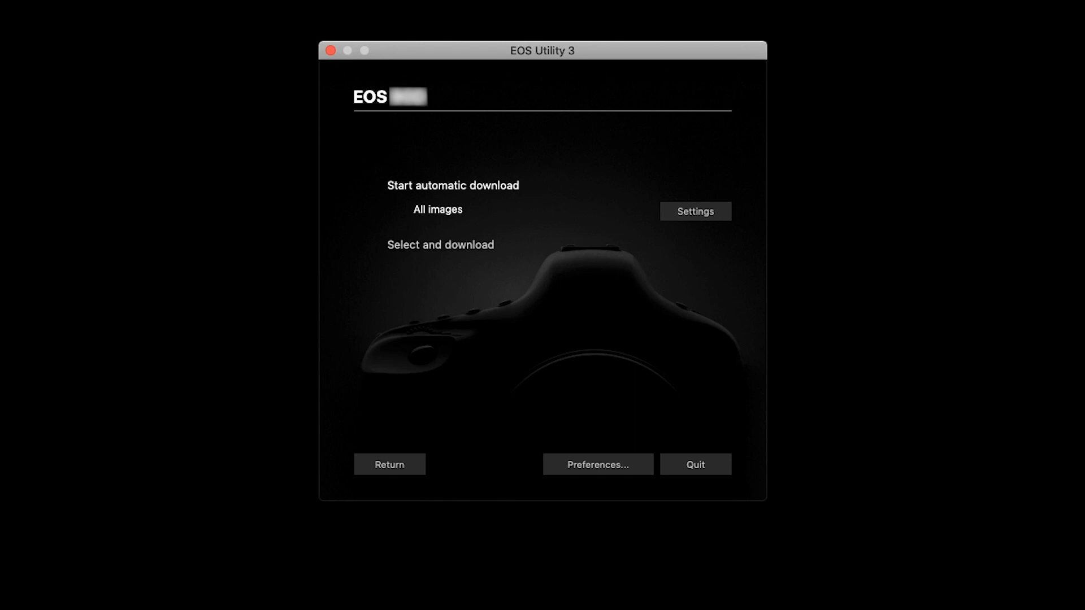
{"action": "mouse_move", "coordinate": [505, 319]}
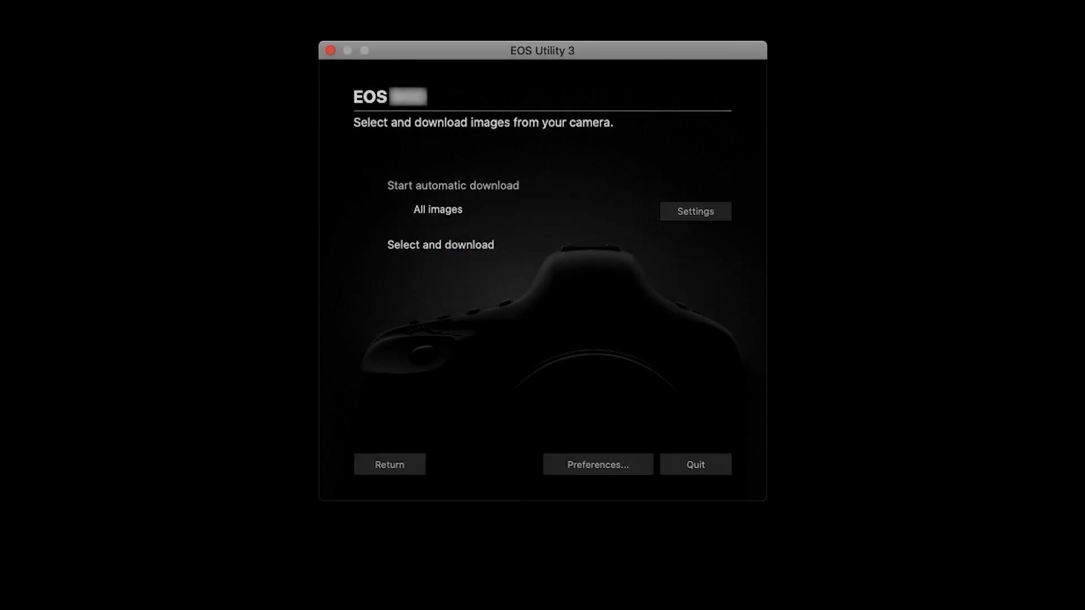
Mark images 100-0517 and 100-0505 for download in the selection view
{"action": "left_click", "coordinate": [439, 245]}
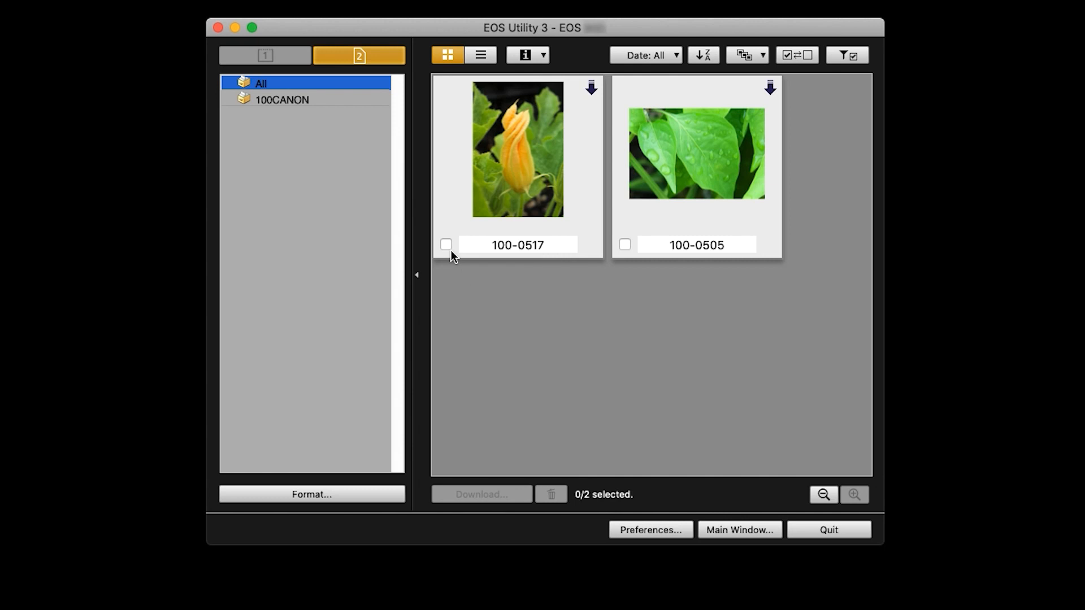
{"action": "left_click", "coordinate": [446, 244]}
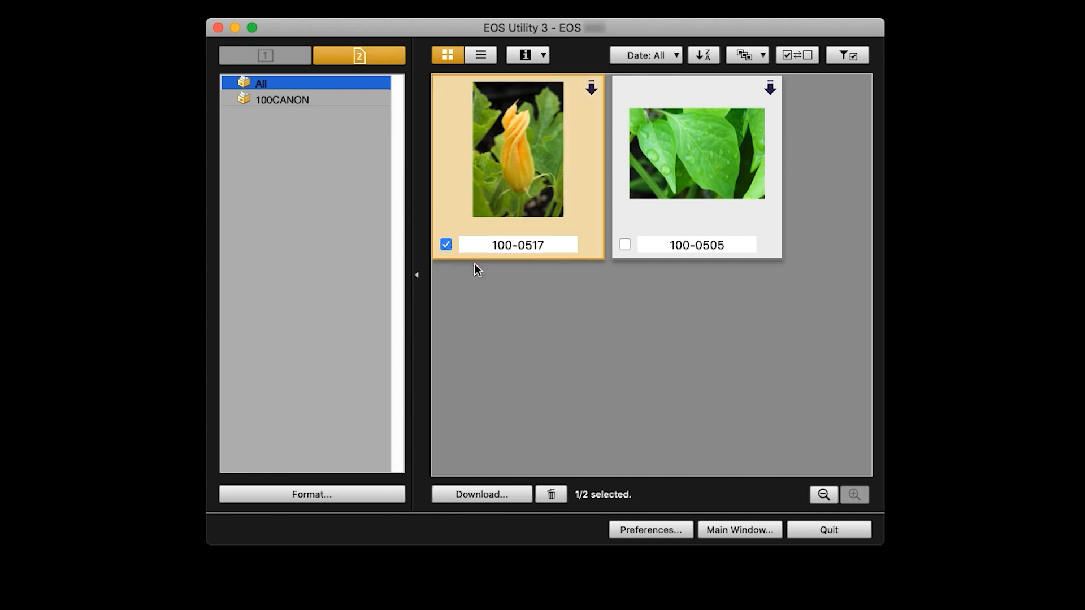
{"action": "left_click", "coordinate": [624, 244]}
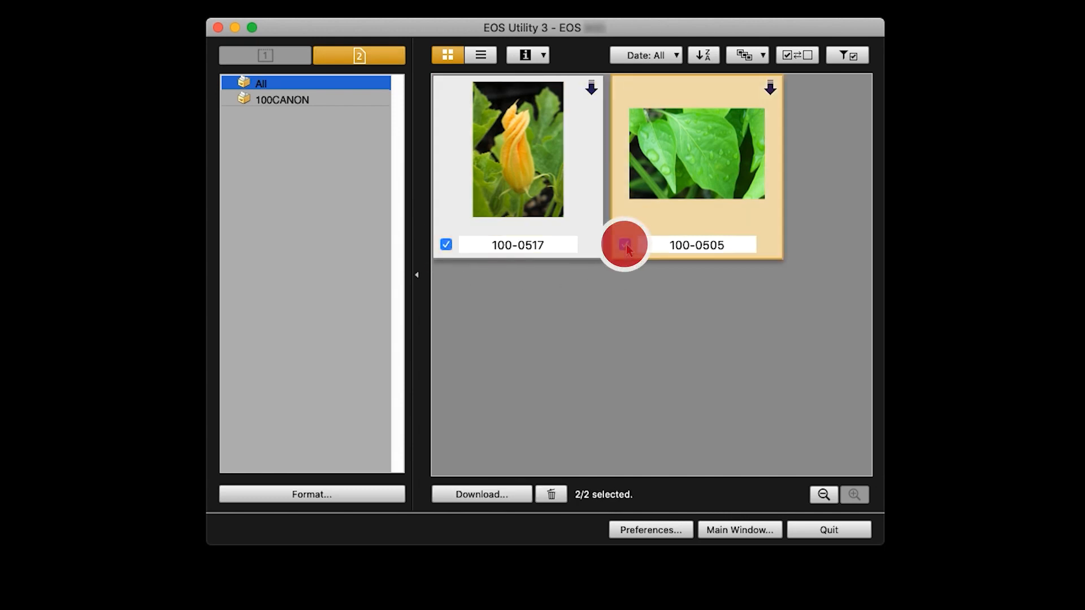
{"action": "left_click", "coordinate": [624, 244]}
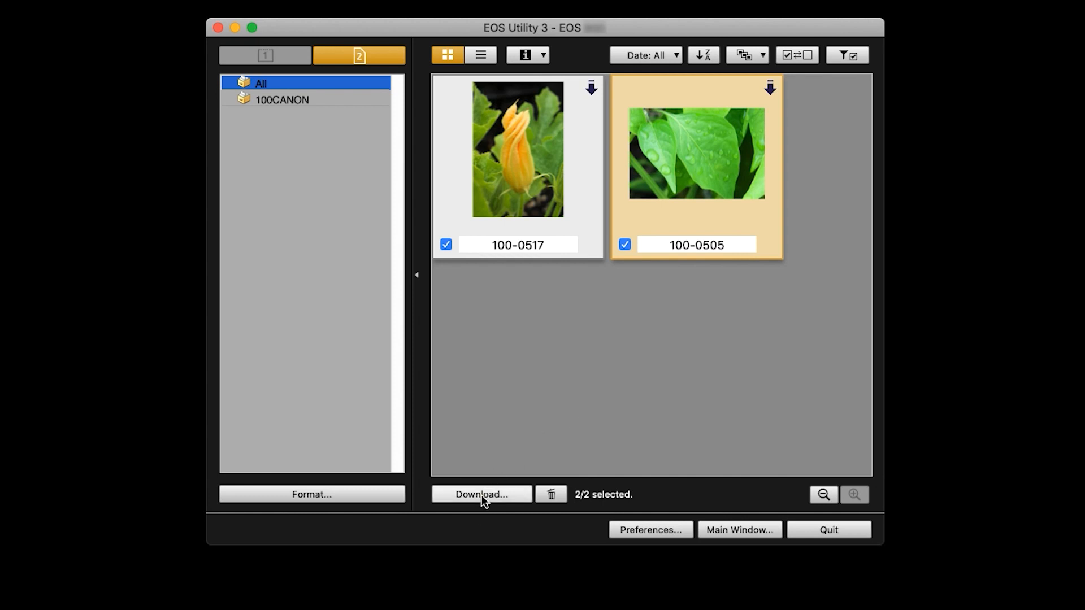
Download the two ticked images to the dated Pictures folder, then quit EOS Utility
{"action": "left_click", "coordinate": [481, 494]}
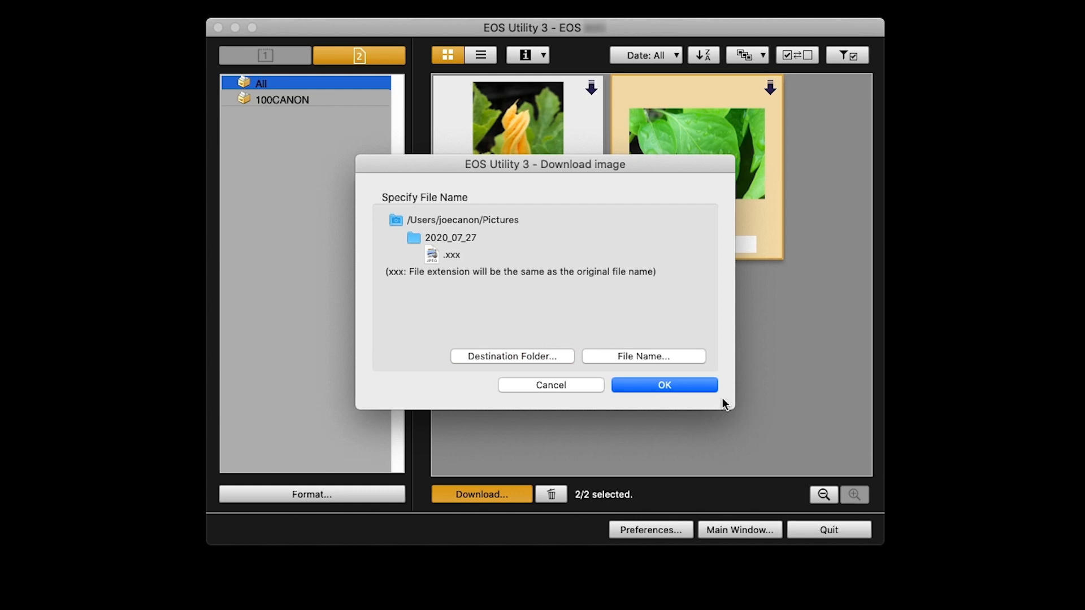
{"action": "left_click", "coordinate": [664, 385]}
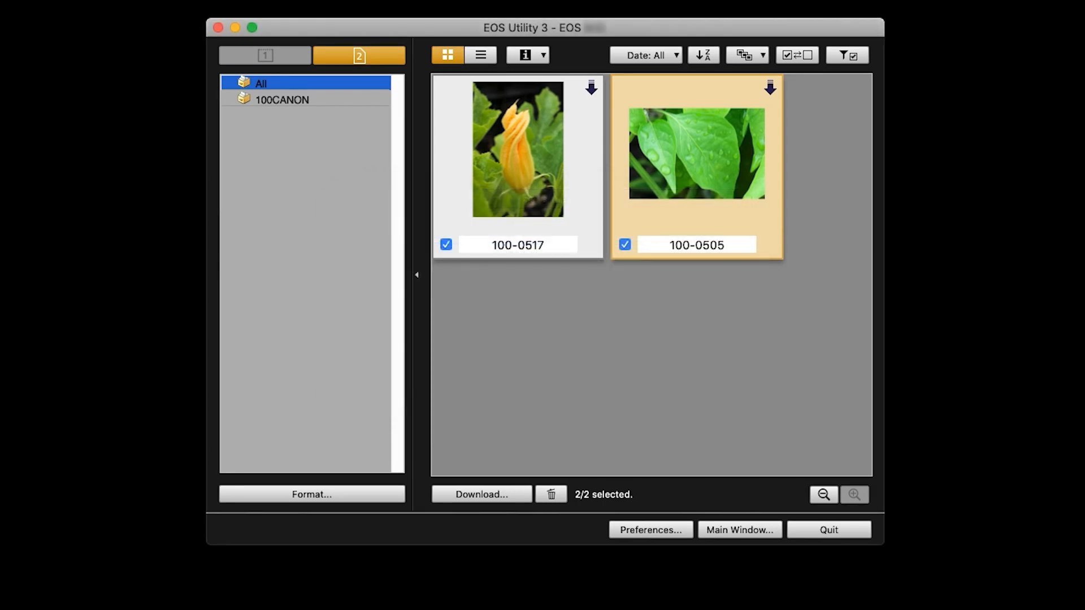
{"action": "left_click", "coordinate": [828, 531]}
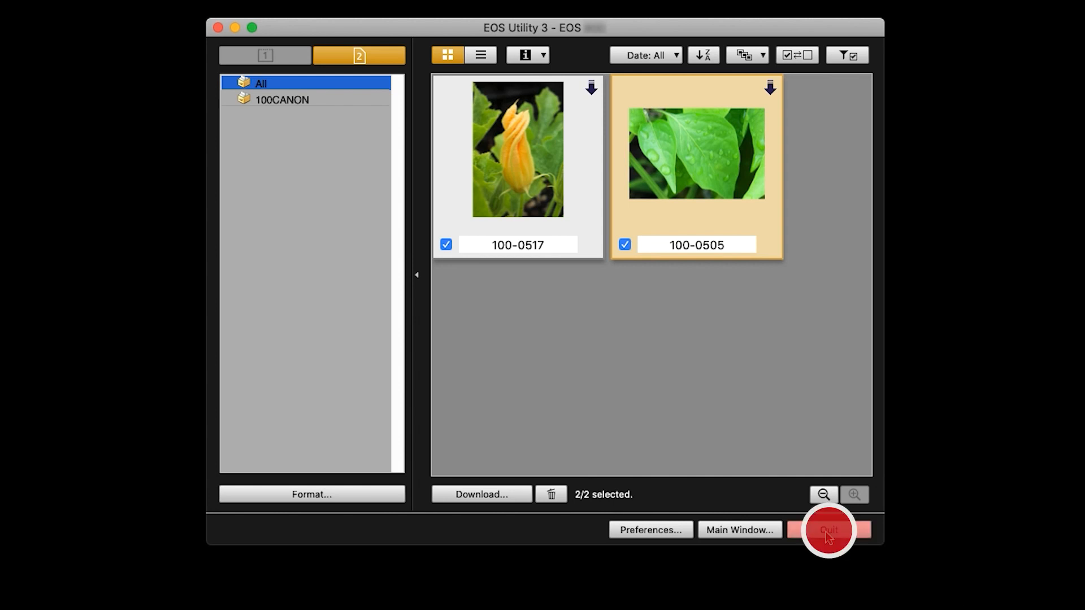
{"action": "left_click", "coordinate": [829, 530]}
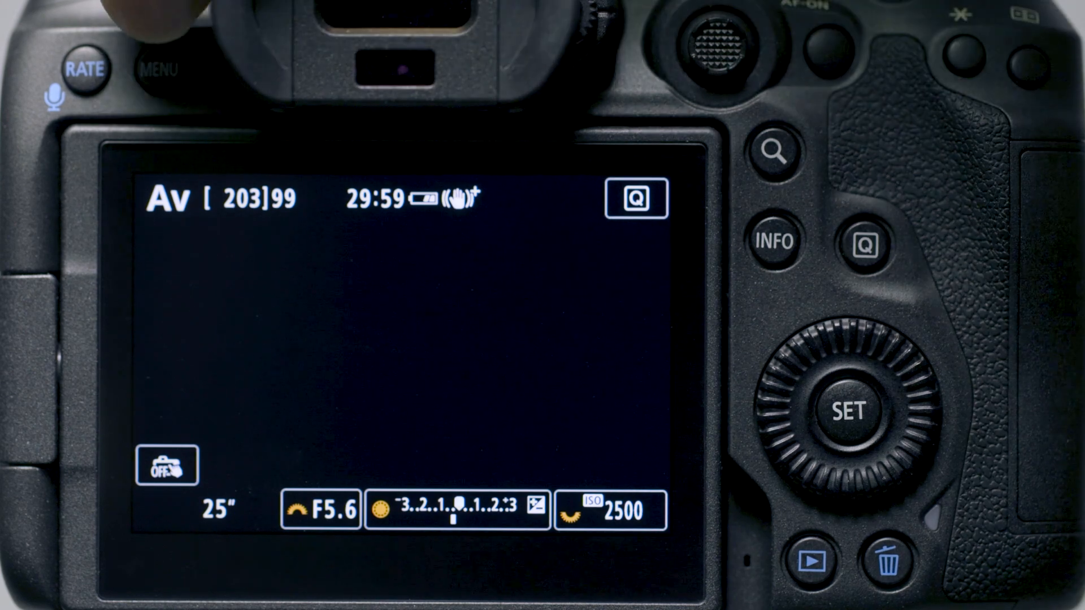
Disconnect the camera's Wi-Fi session and reopen Wi-Fi/Bluetooth connection showing the saved iMac
{"action": "left_click", "coordinate": [157, 69]}
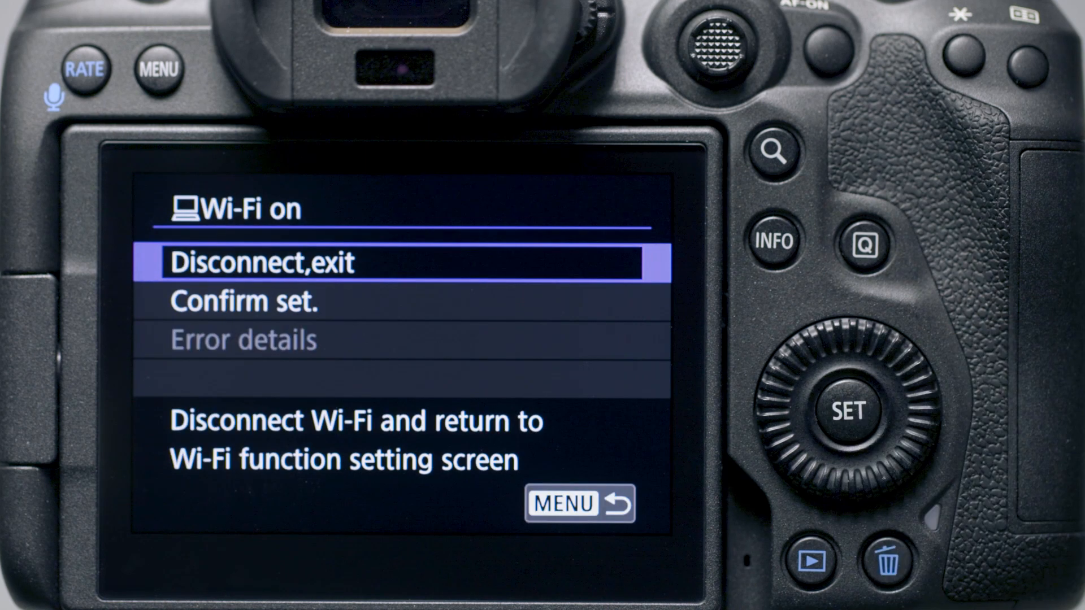
{"action": "left_click", "coordinate": [397, 264]}
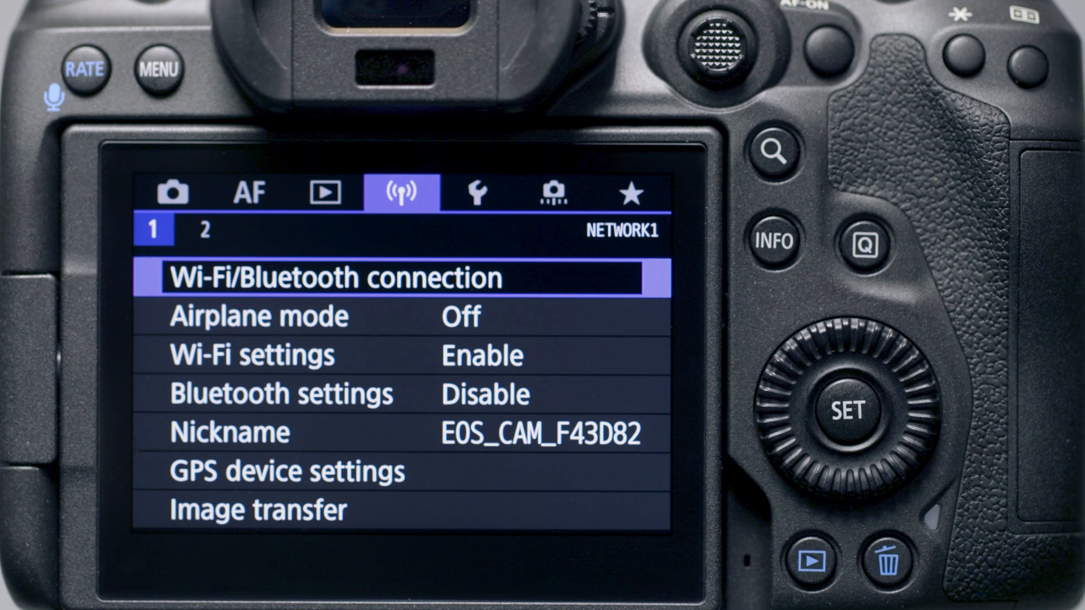
{"action": "left_click", "coordinate": [405, 278]}
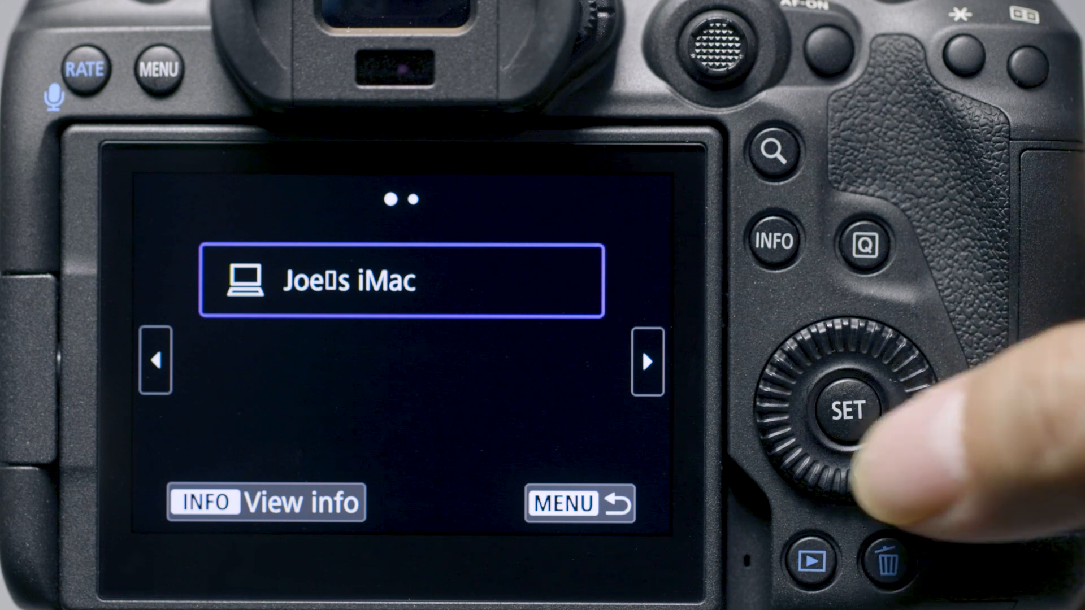
Reconnect to the saved computer and join the EOS_CAM_F43D82-618_Canon0A network on the Mac
{"action": "left_click", "coordinate": [847, 406]}
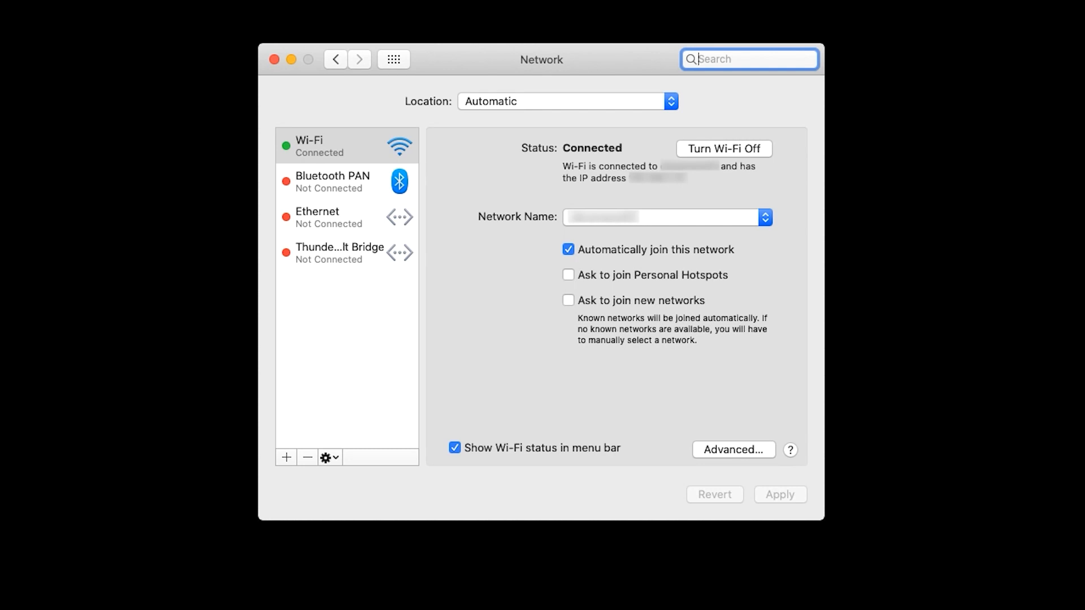
{"action": "left_click", "coordinate": [765, 217]}
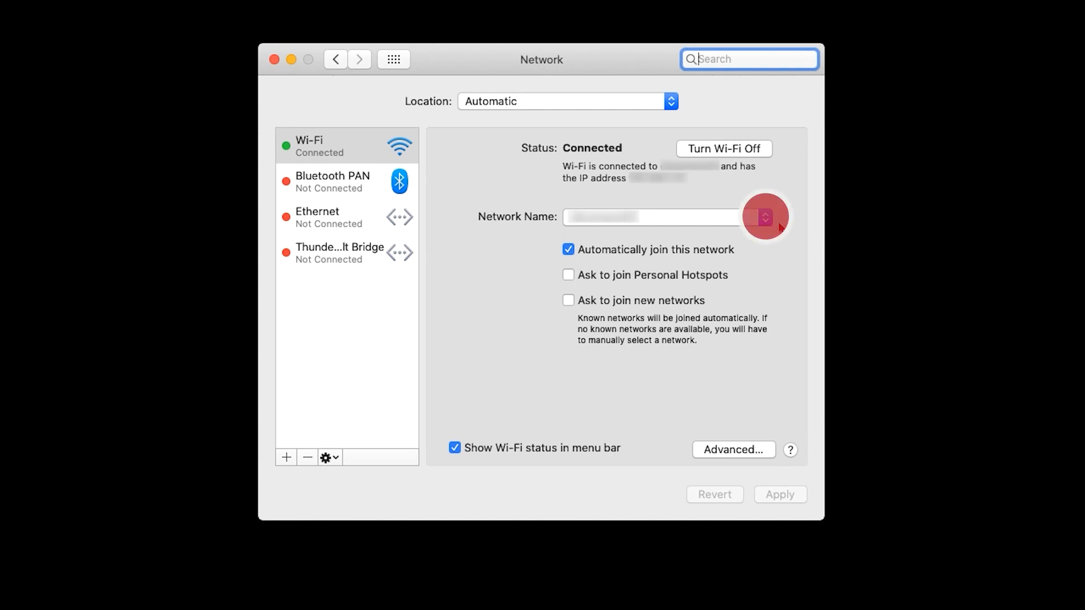
{"action": "left_click", "coordinate": [764, 217]}
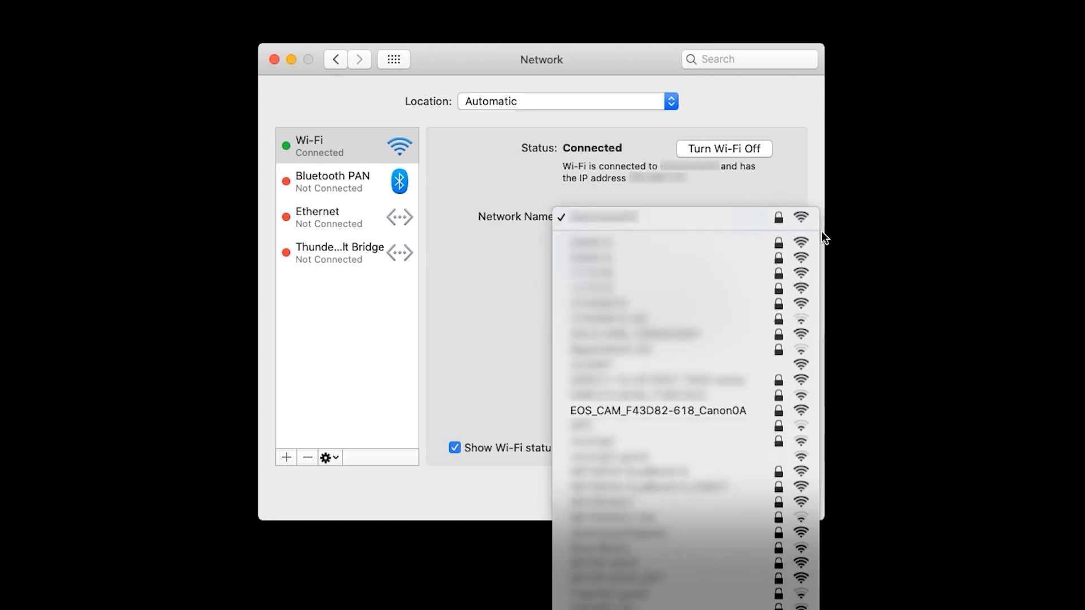
{"action": "left_click", "coordinate": [657, 411]}
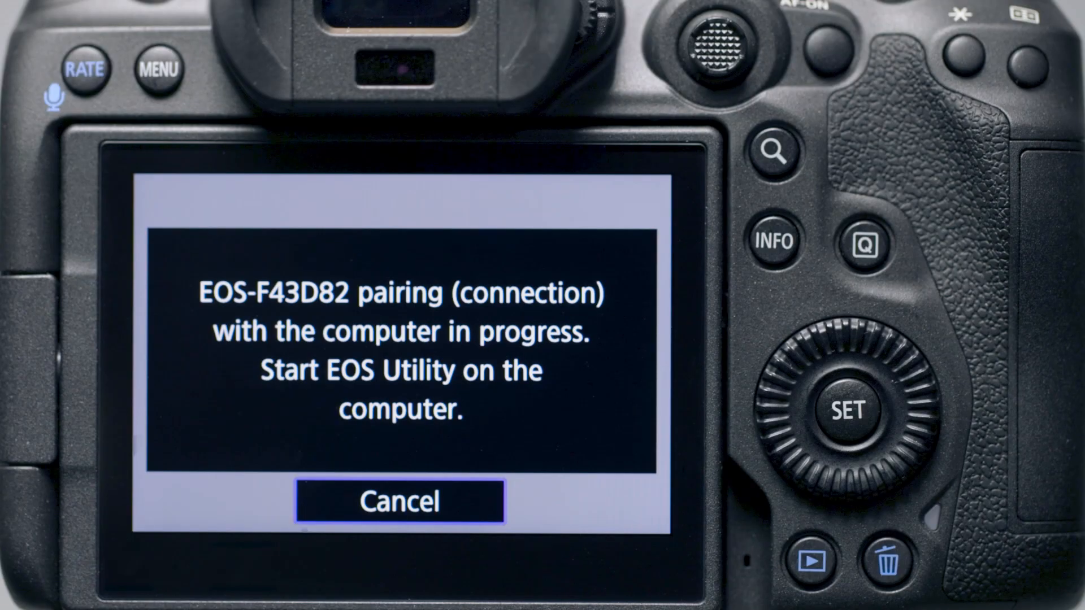
Cancel the camera's pairing attempt and return to its network settings menu
{"action": "left_click", "coordinate": [398, 501]}
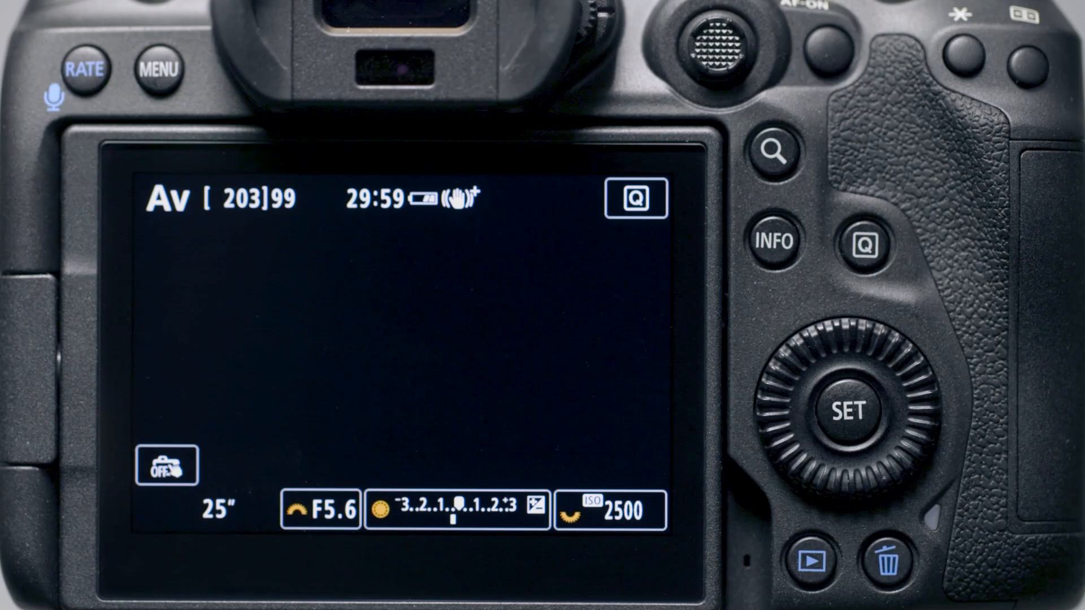
{"action": "left_click", "coordinate": [159, 70]}
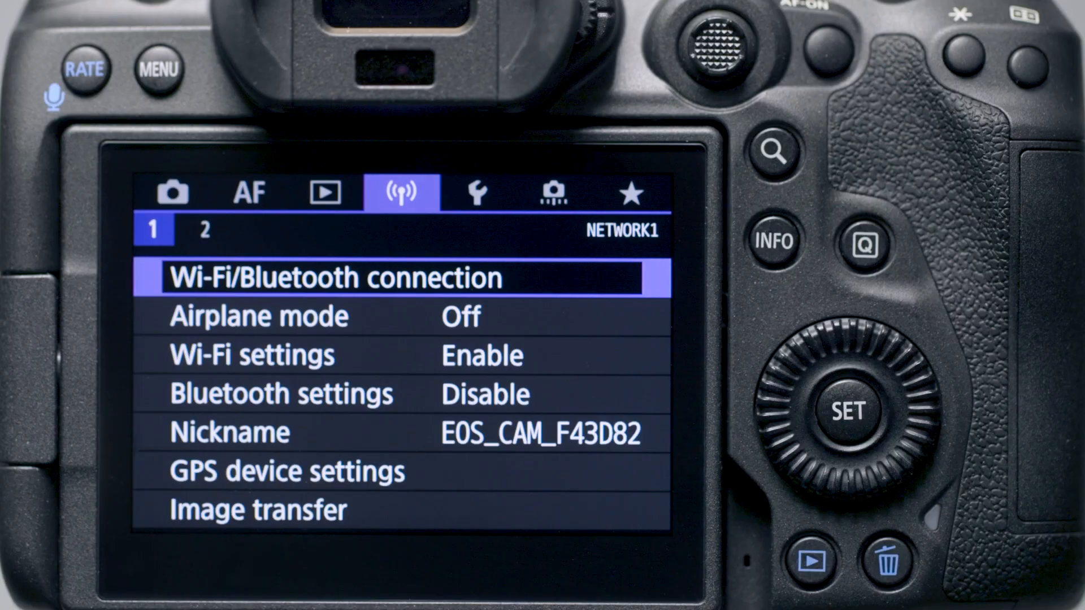